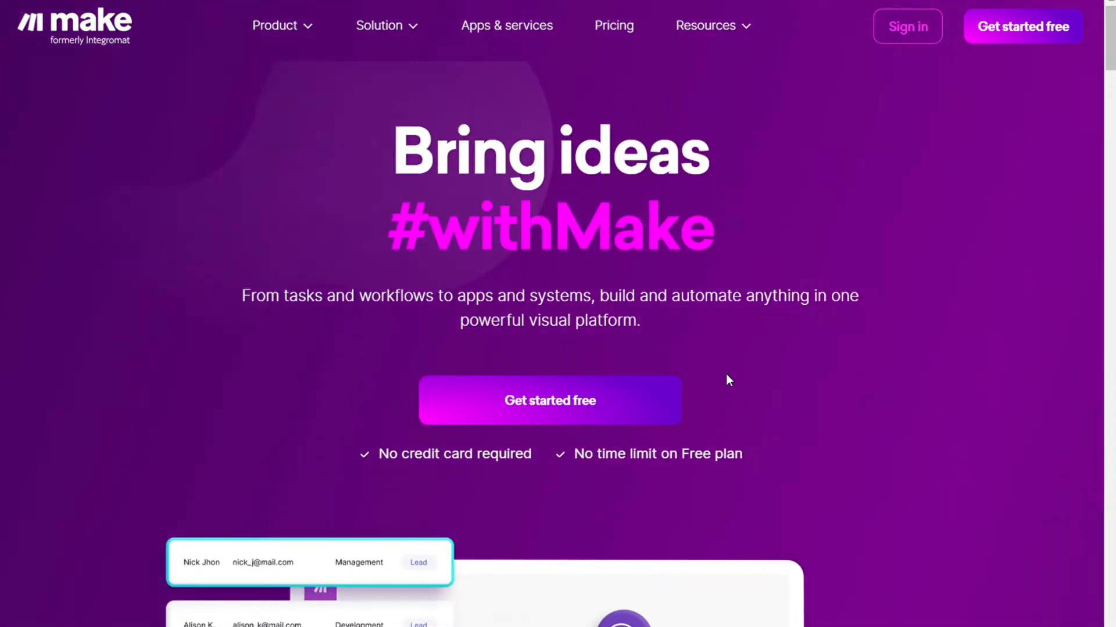
Browse down the Make homepage to the 'Empower everyone in your organization' section
{"action": "scroll", "scroll_direction": "down", "scroll_amount": 3}
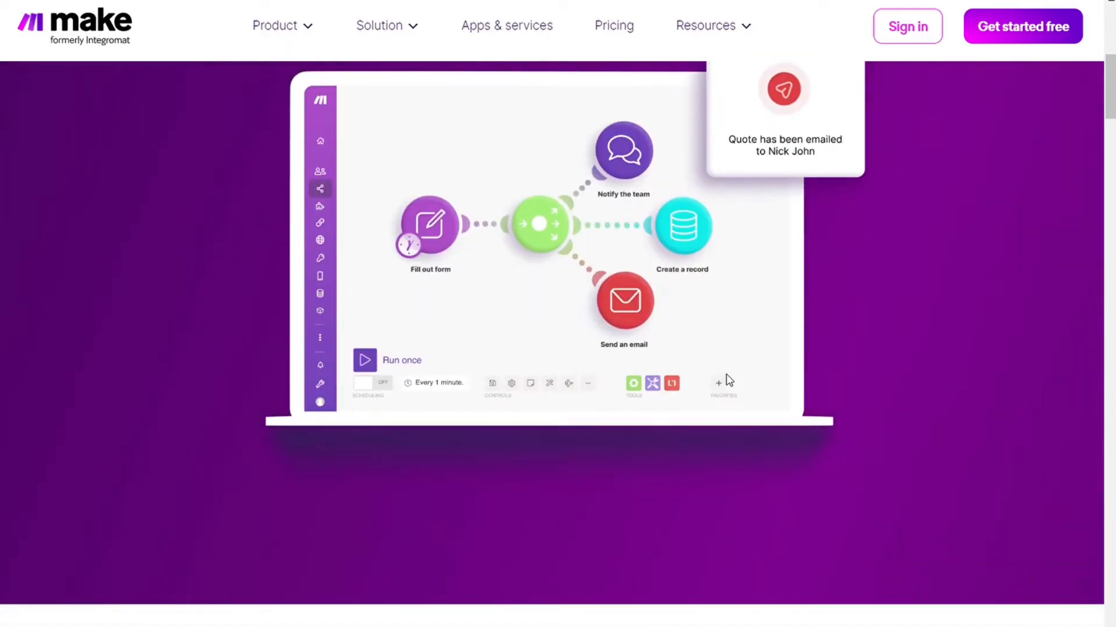
{"action": "scroll", "scroll_direction": "down", "scroll_amount": 3}
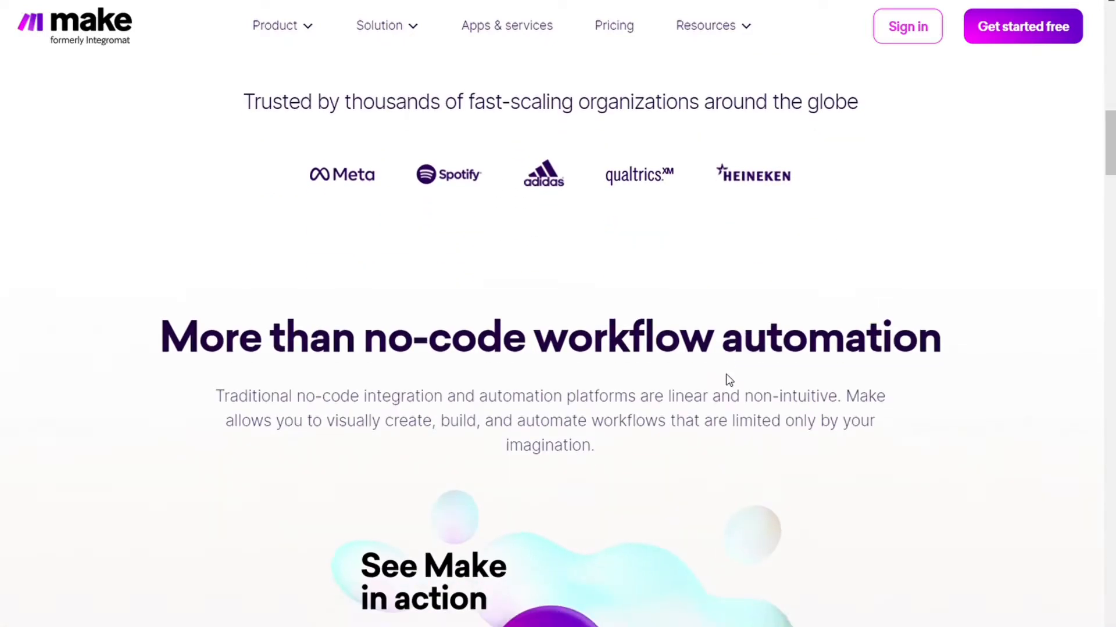
{"action": "scroll", "scroll_direction": "down", "scroll_amount": 3}
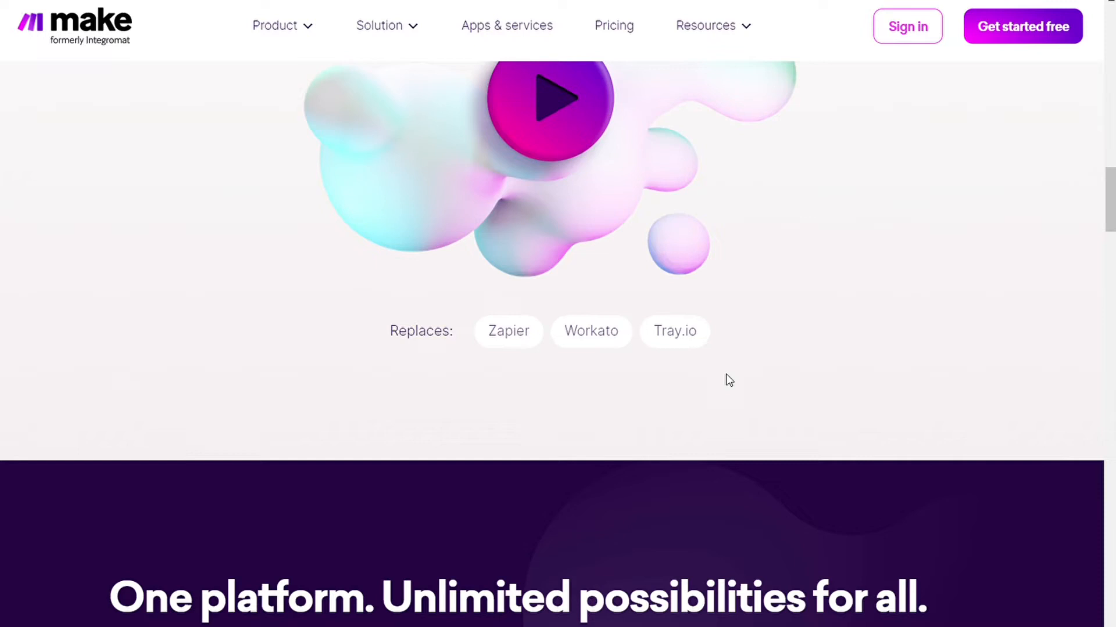
{"action": "scroll", "scroll_direction": "down", "scroll_amount": 3}
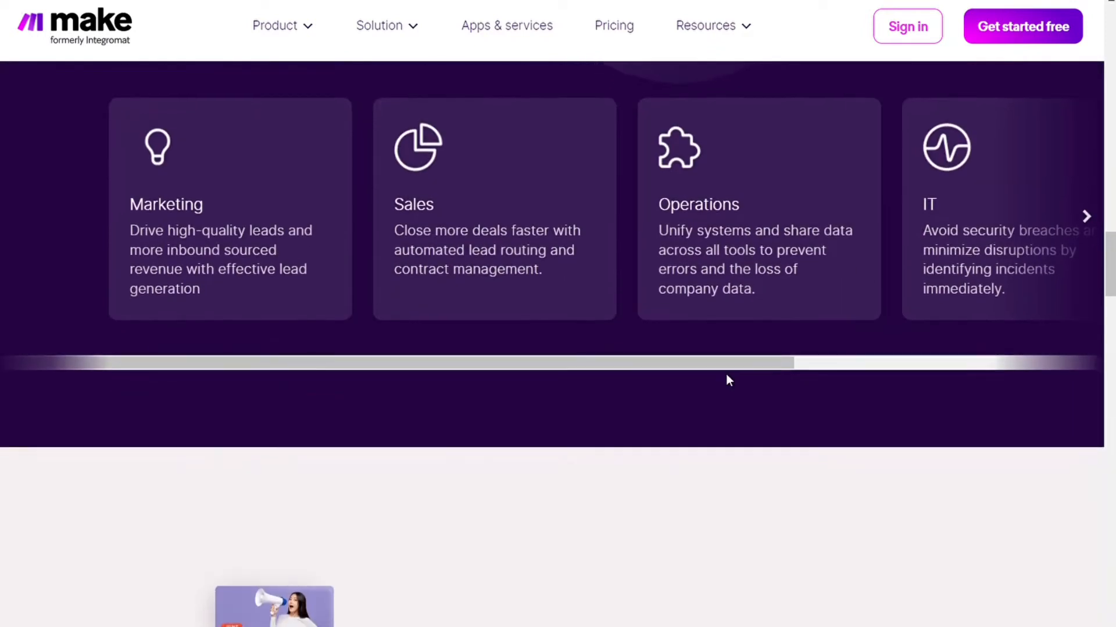
{"action": "scroll", "scroll_direction": "up", "scroll_amount": 3}
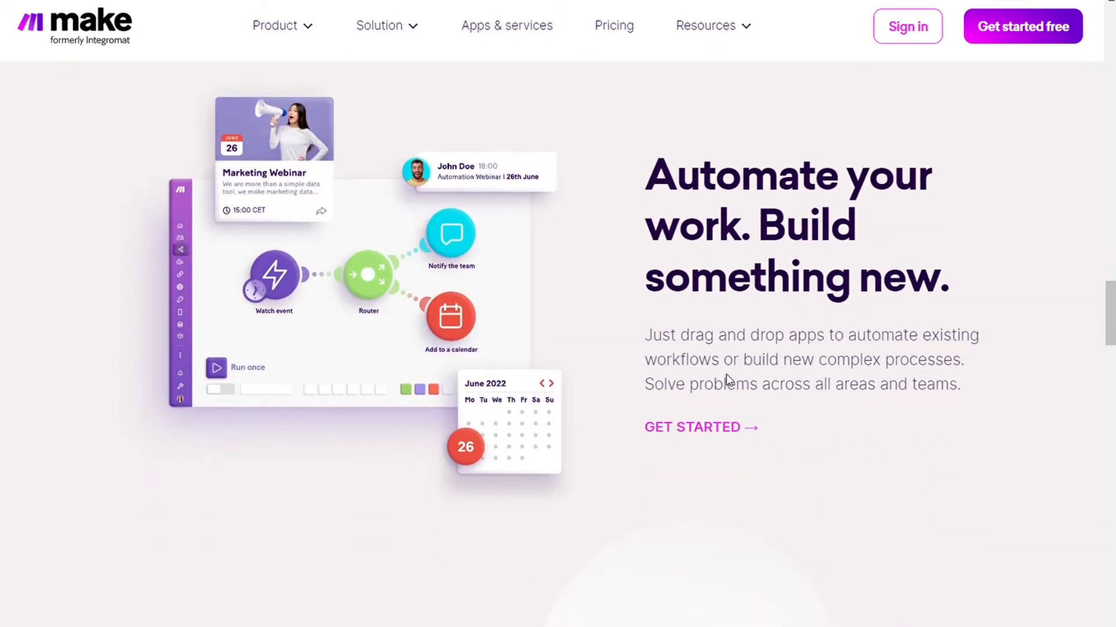
{"action": "mouse_move", "coordinate": [417, 114]}
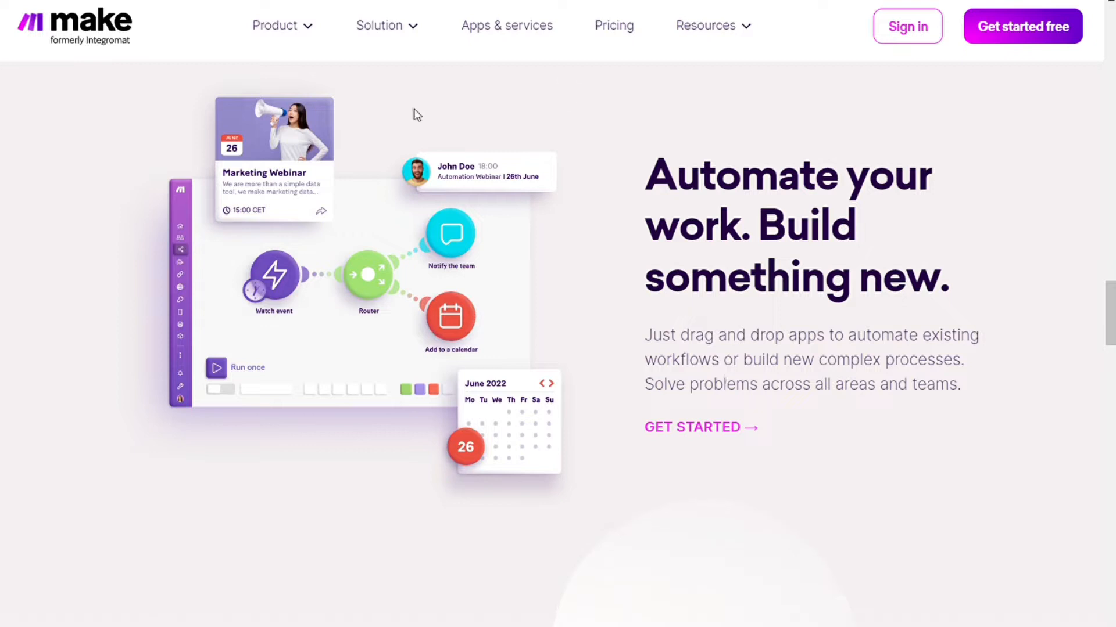
{"action": "scroll", "scroll_direction": "down", "scroll_amount": 3}
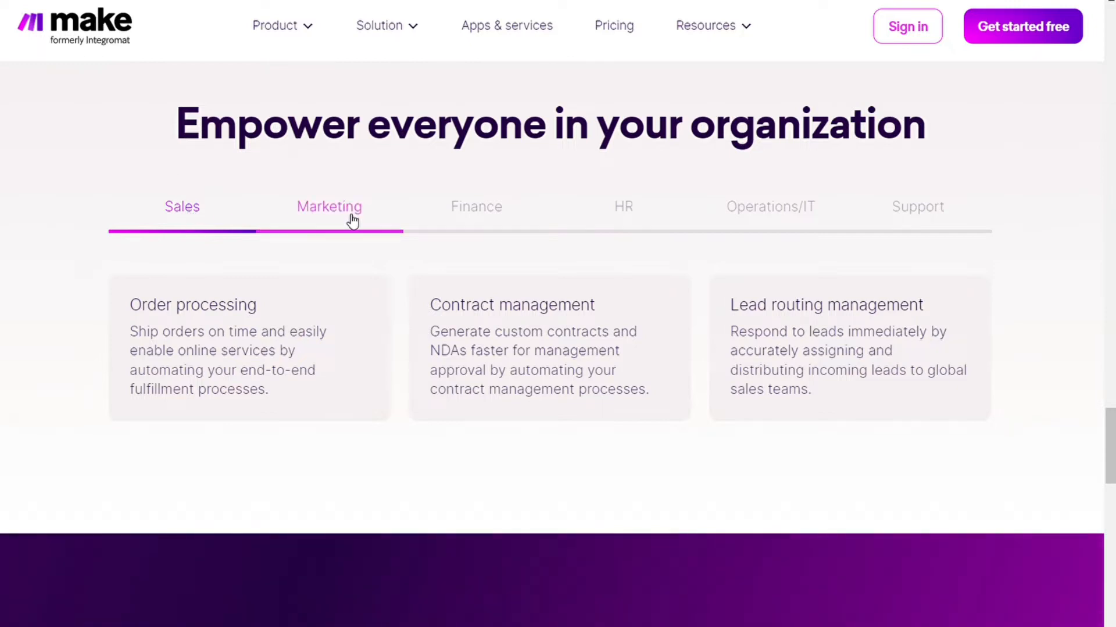
View the Marketing automation examples, then return to the Sales examples
{"action": "left_click", "coordinate": [623, 207]}
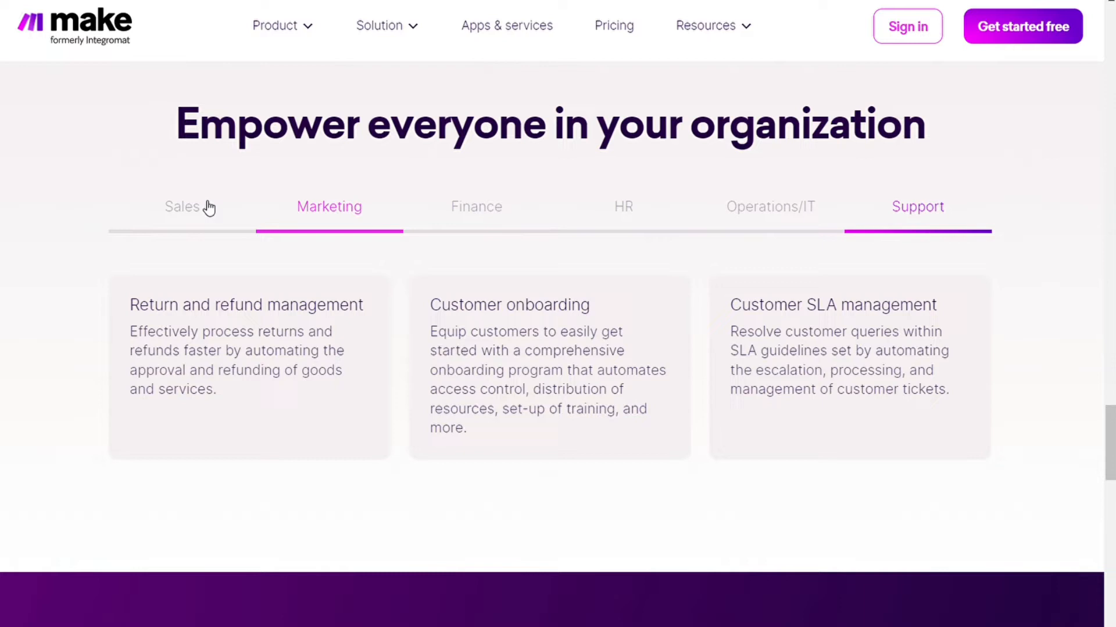
{"action": "left_click", "coordinate": [181, 207]}
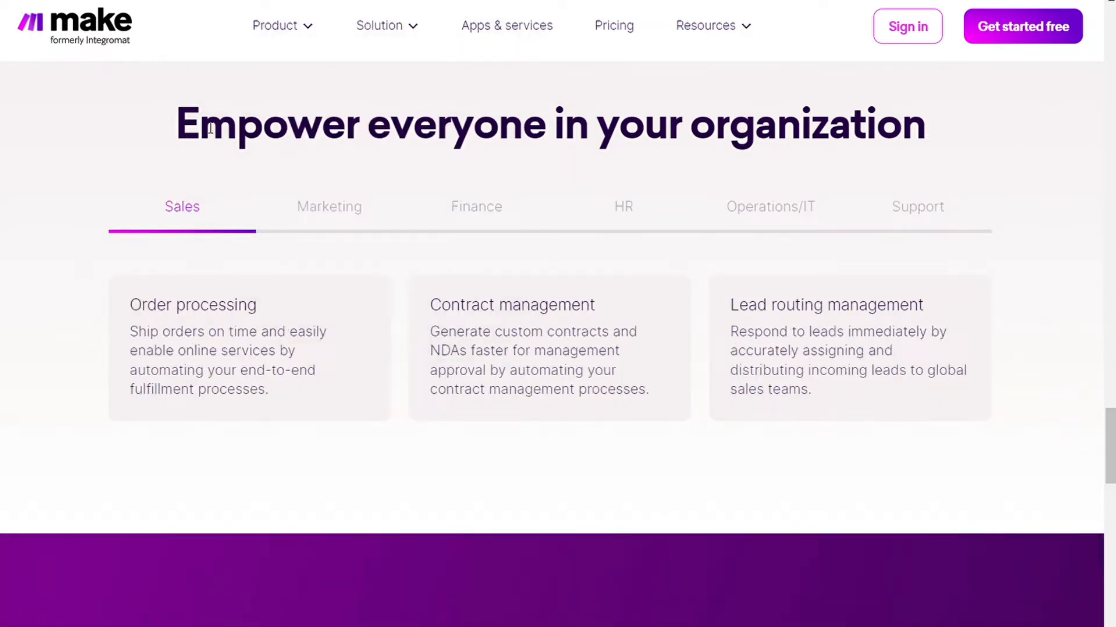
{"action": "mouse_move", "coordinate": [214, 161]}
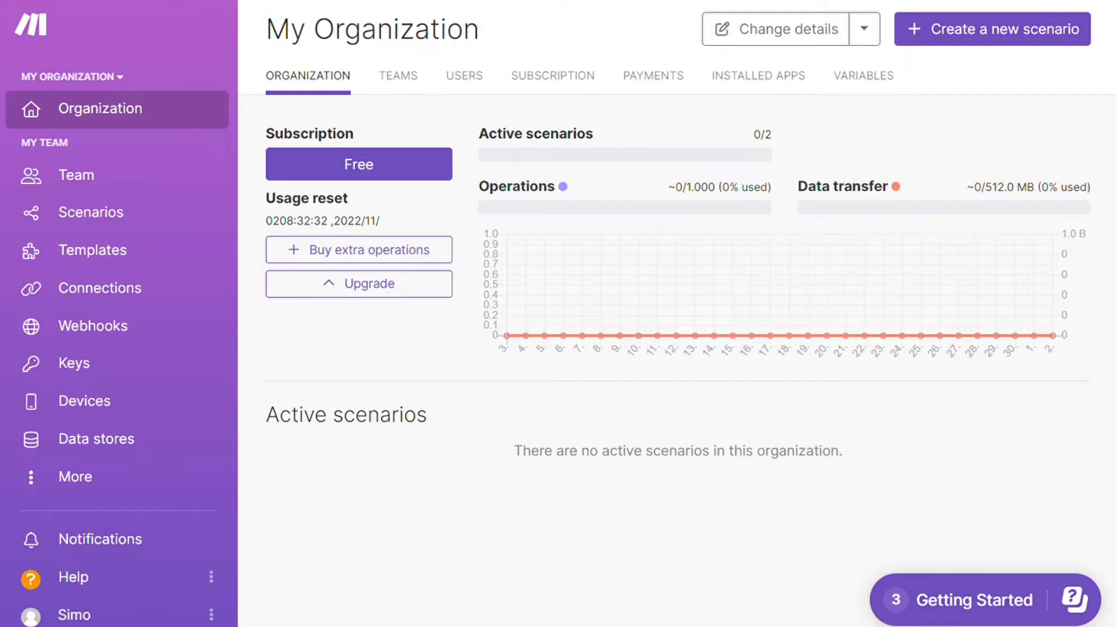
{"action": "mouse_move", "coordinate": [545, 72]}
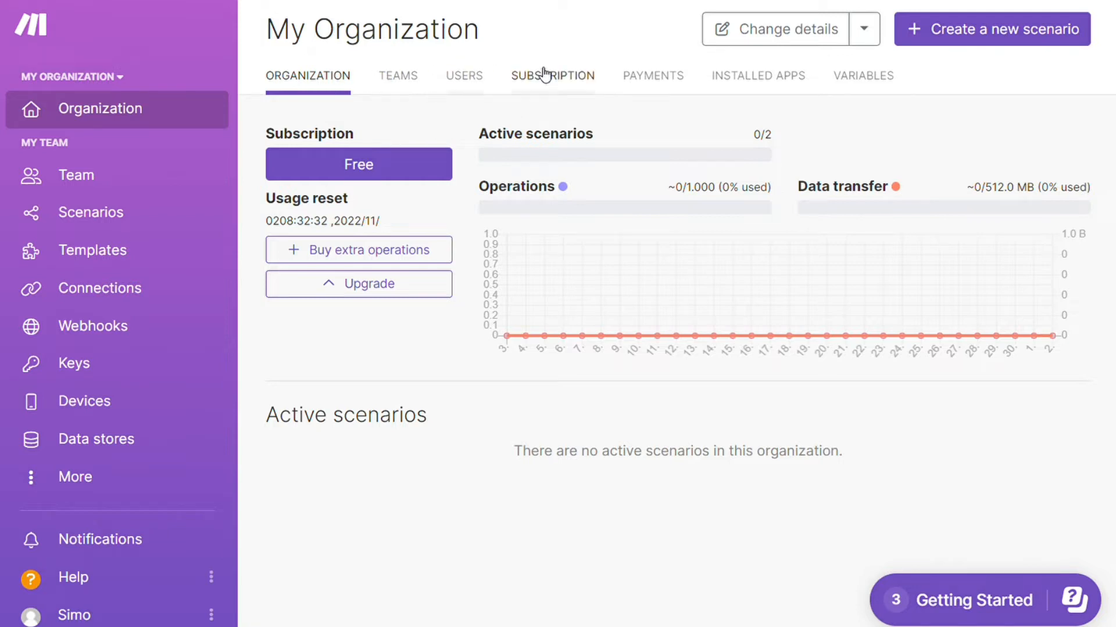
{"action": "mouse_move", "coordinate": [135, 360]}
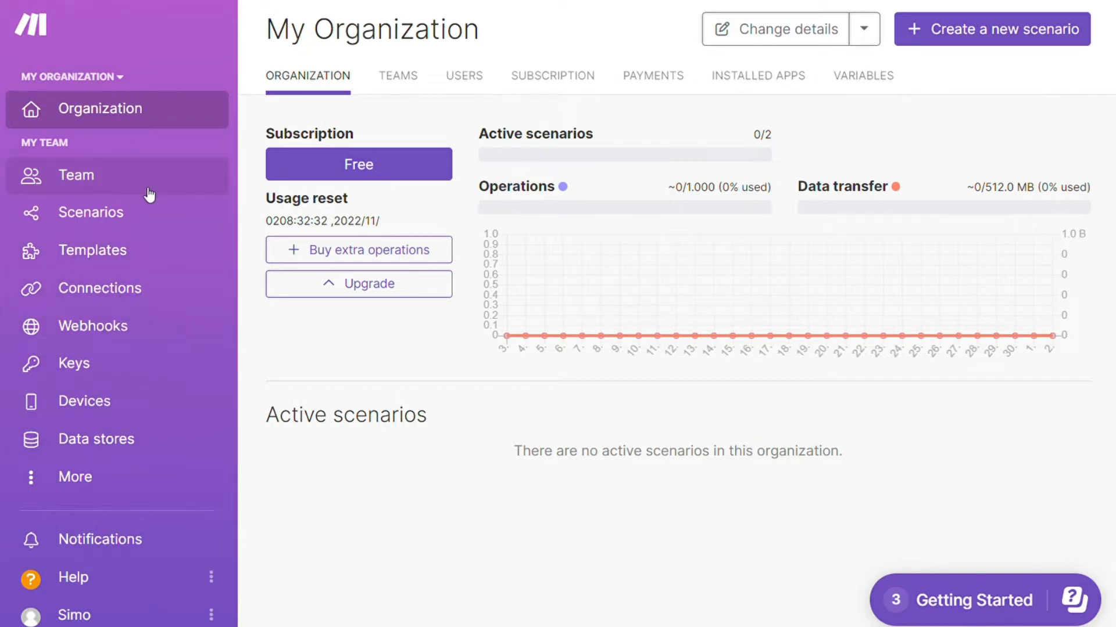
{"action": "mouse_move", "coordinate": [107, 267]}
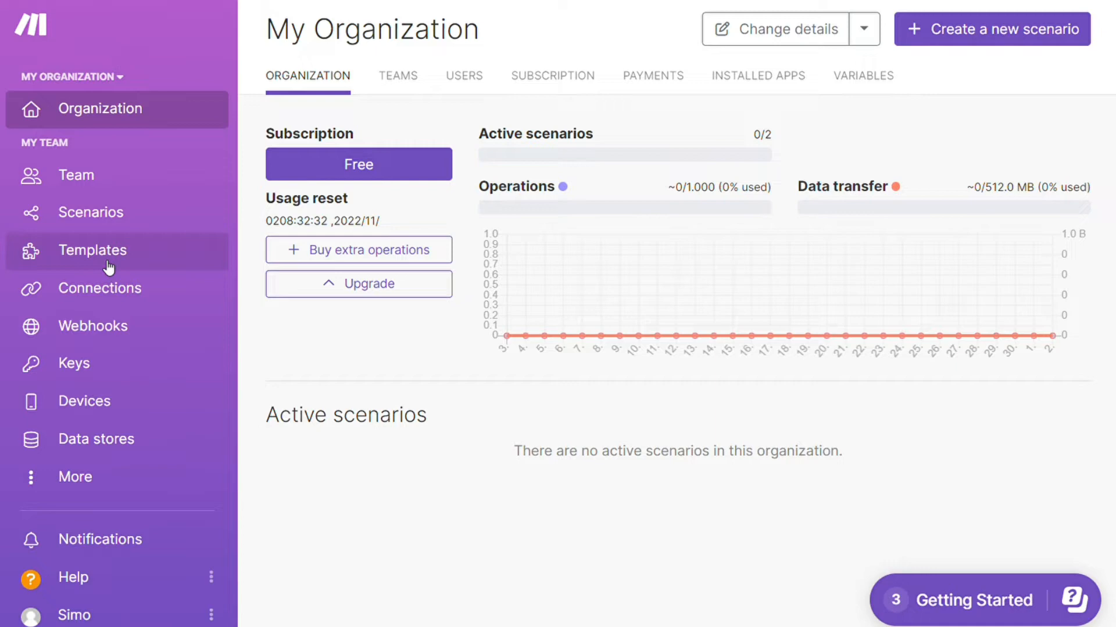
Go to the public Templates gallery from the organization dashboard sidebar
{"action": "left_click", "coordinate": [93, 249]}
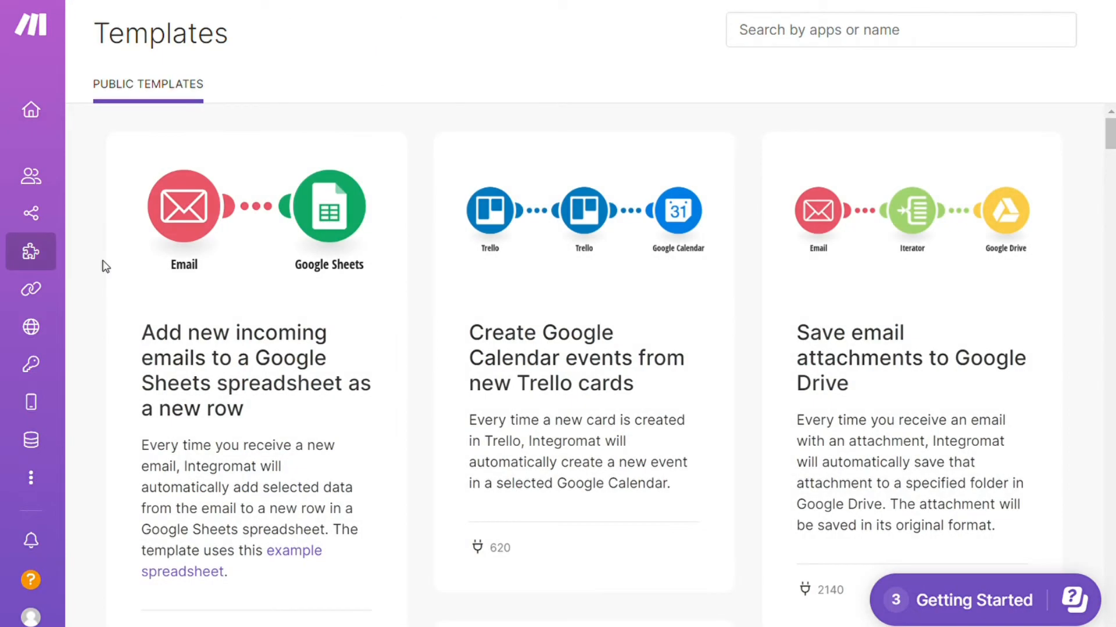
{"action": "mouse_move", "coordinate": [104, 228]}
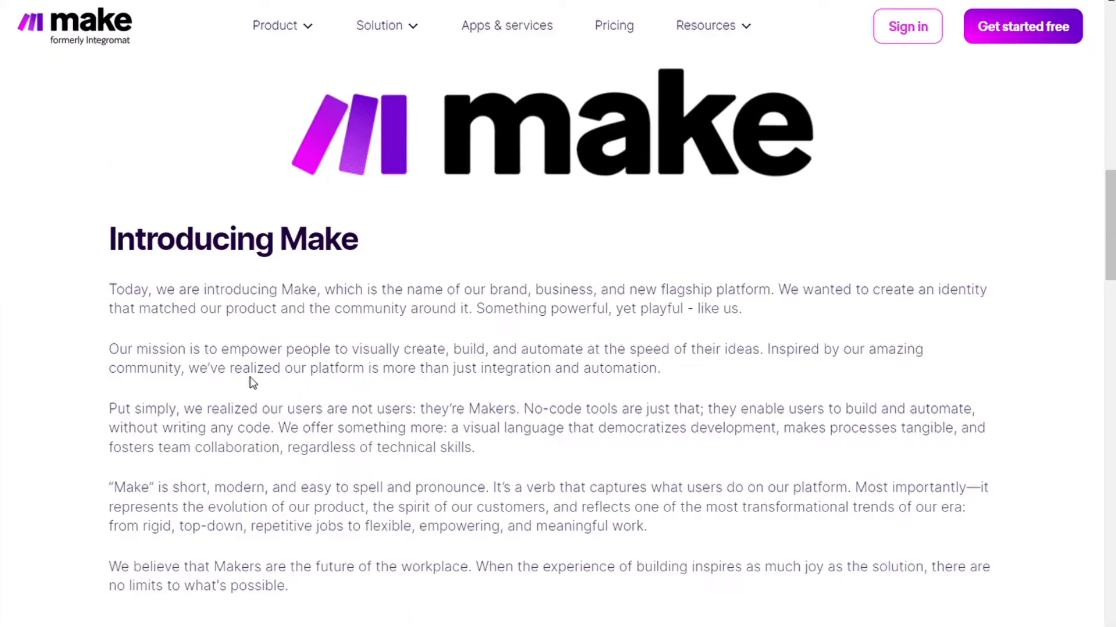
{"action": "left_click_drag", "start_coordinate": [188, 368], "coordinate": [402, 369]}
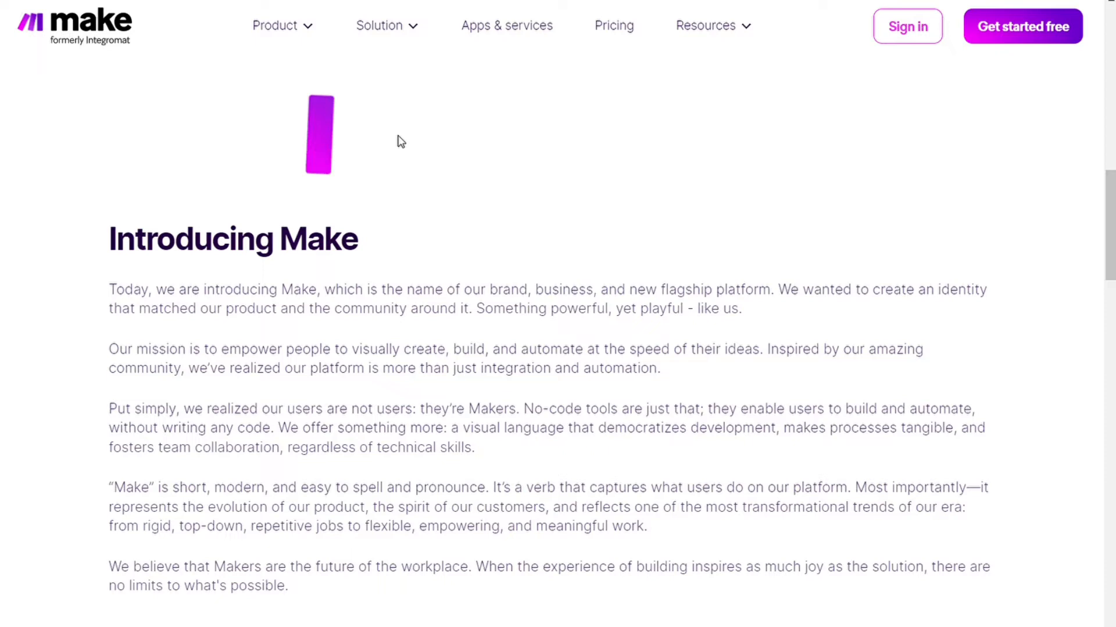
{"action": "left_click", "coordinate": [380, 25]}
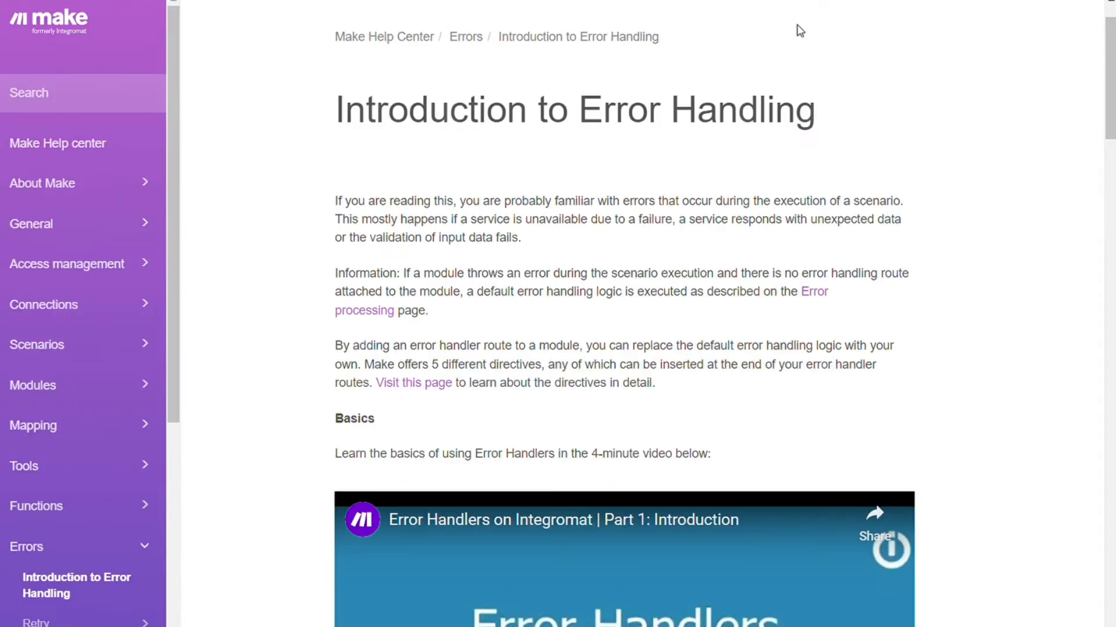
{"action": "mouse_move", "coordinate": [1106, 144]}
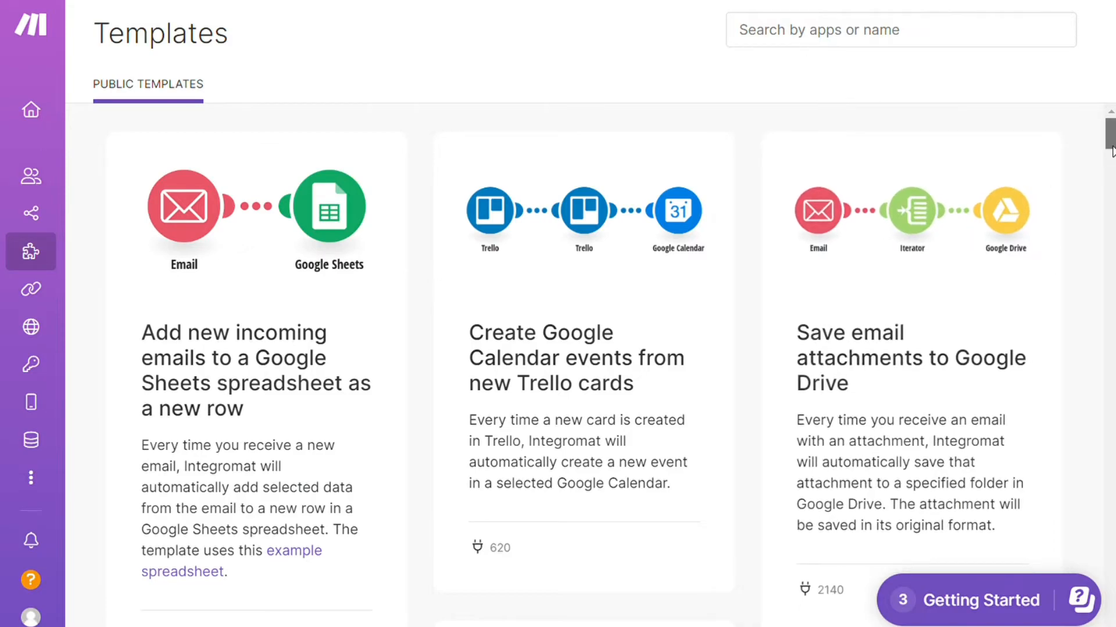
Filter the public templates to those using Notion via the app search box
{"action": "scroll", "scroll_direction": "down", "scroll_amount": 3}
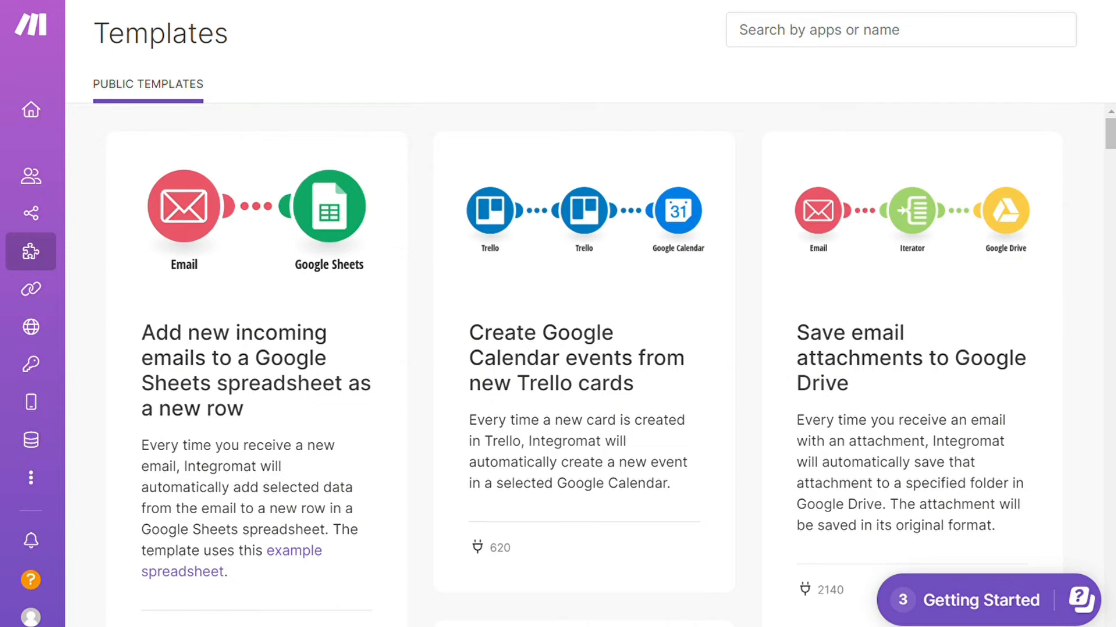
{"action": "mouse_move", "coordinate": [1108, 140]}
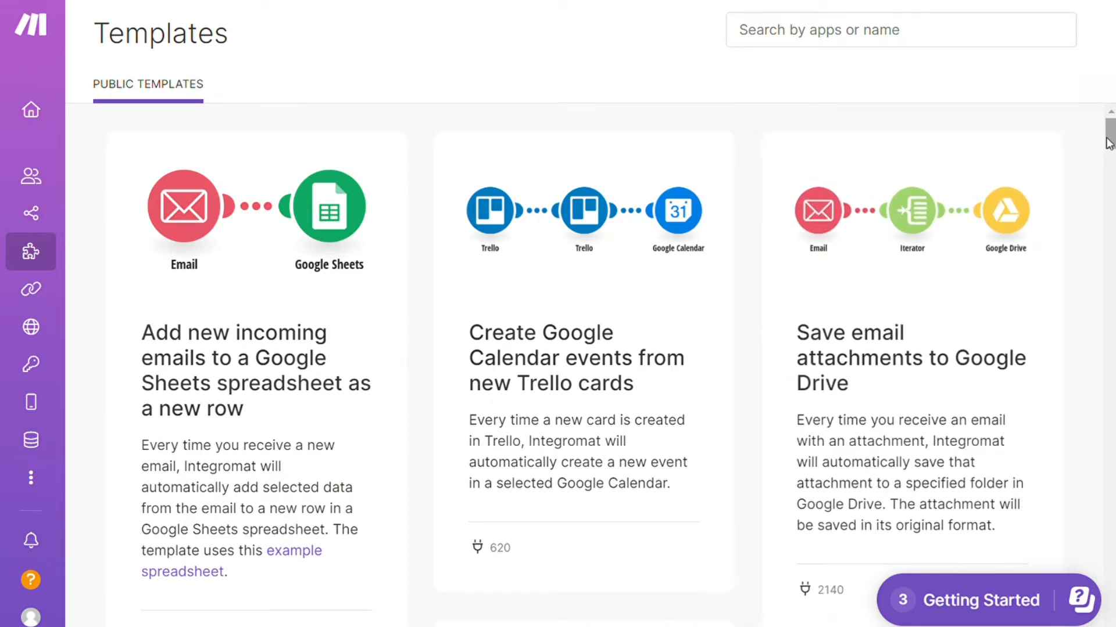
{"action": "type", "text": "notion"}
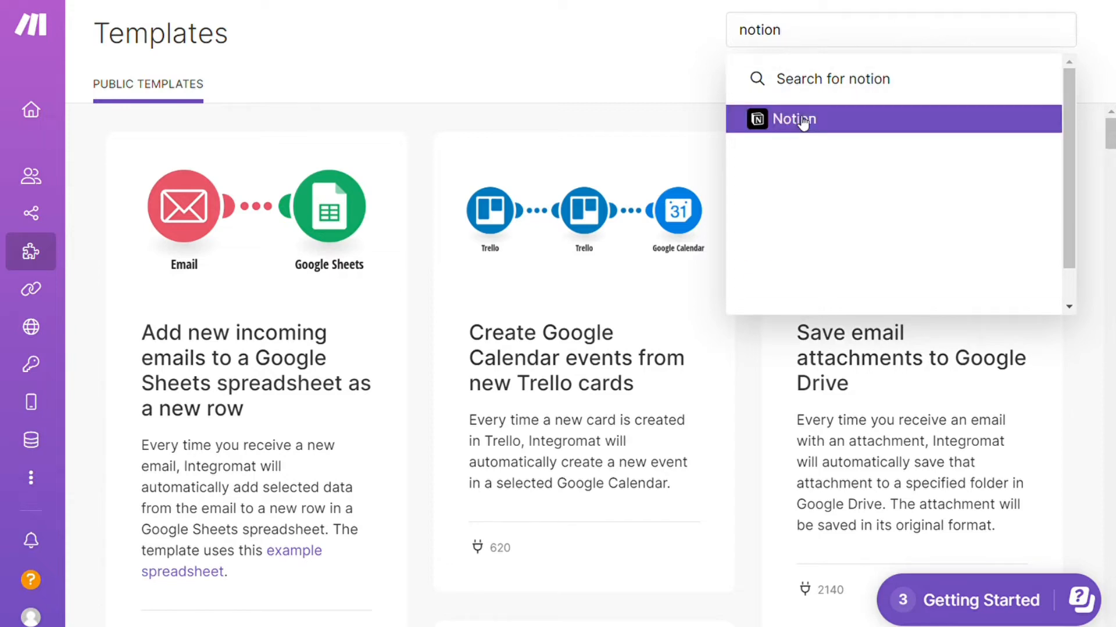
{"action": "left_click", "coordinate": [793, 118]}
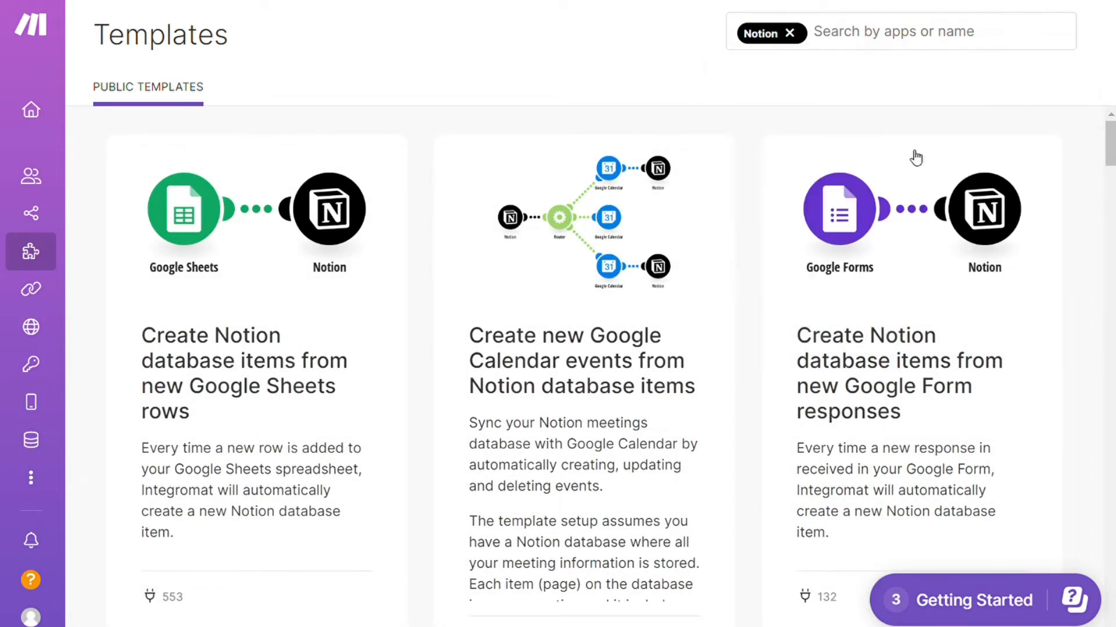
{"action": "scroll", "scroll_direction": "down", "scroll_amount": 3}
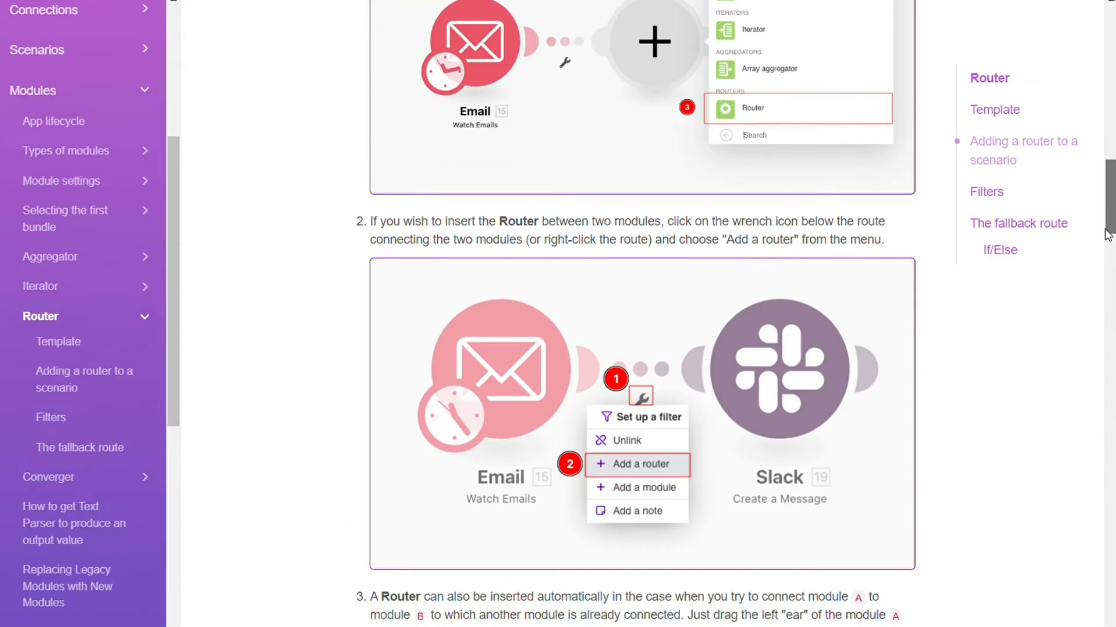
Scroll the Iterator article down to its Google Drive example and specialized iterators section
{"action": "scroll", "scroll_direction": "down", "scroll_amount": 3}
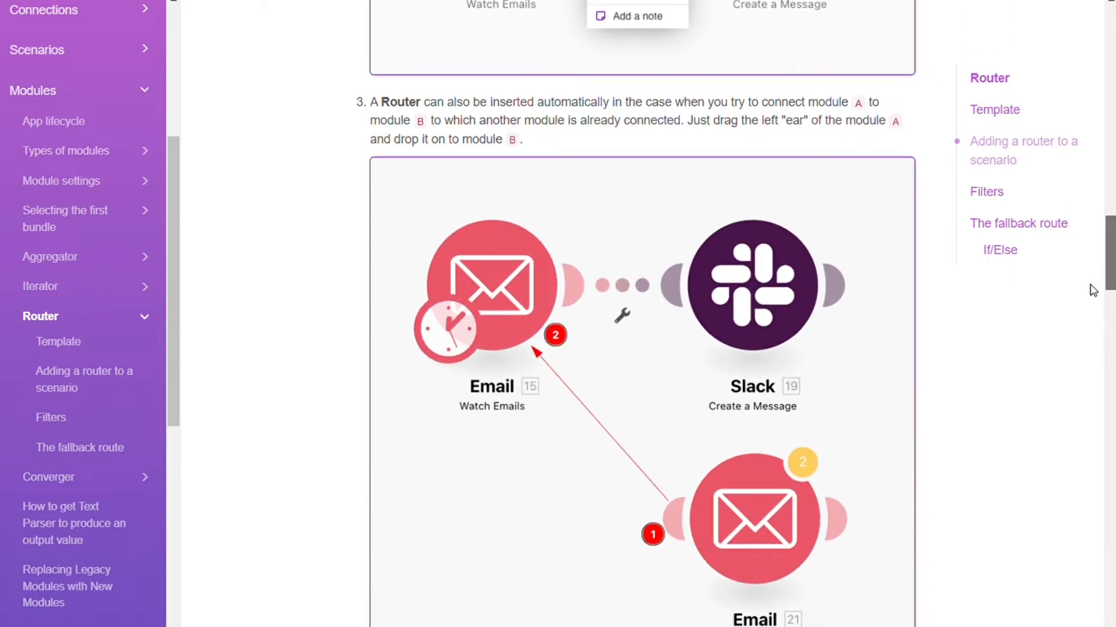
{"action": "scroll", "scroll_direction": "down", "scroll_amount": 3}
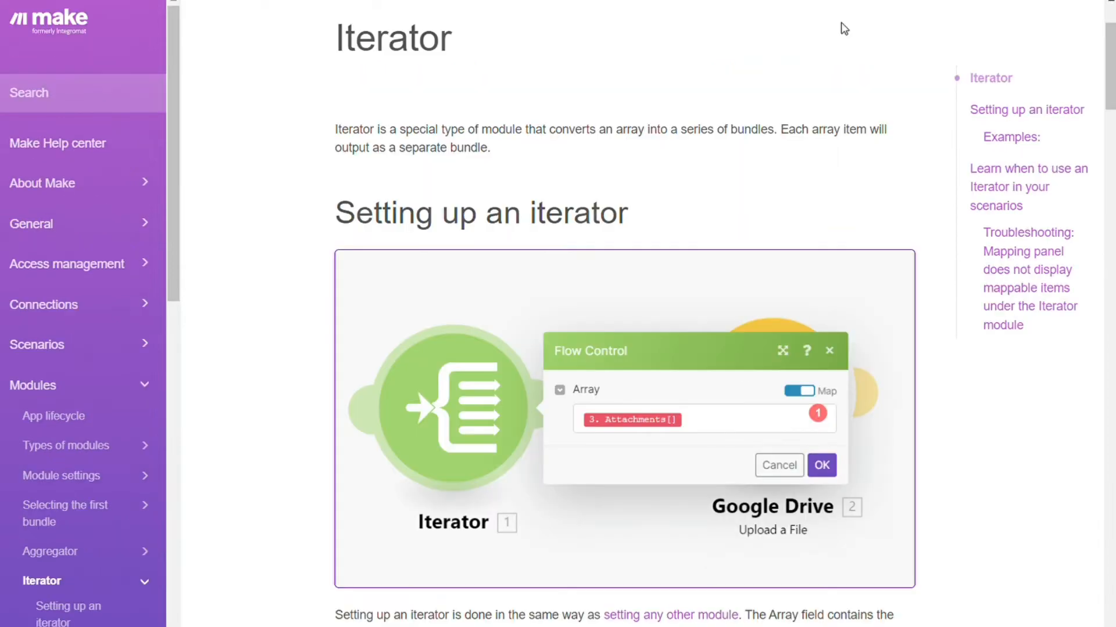
{"action": "scroll", "scroll_direction": "down", "scroll_amount": 3}
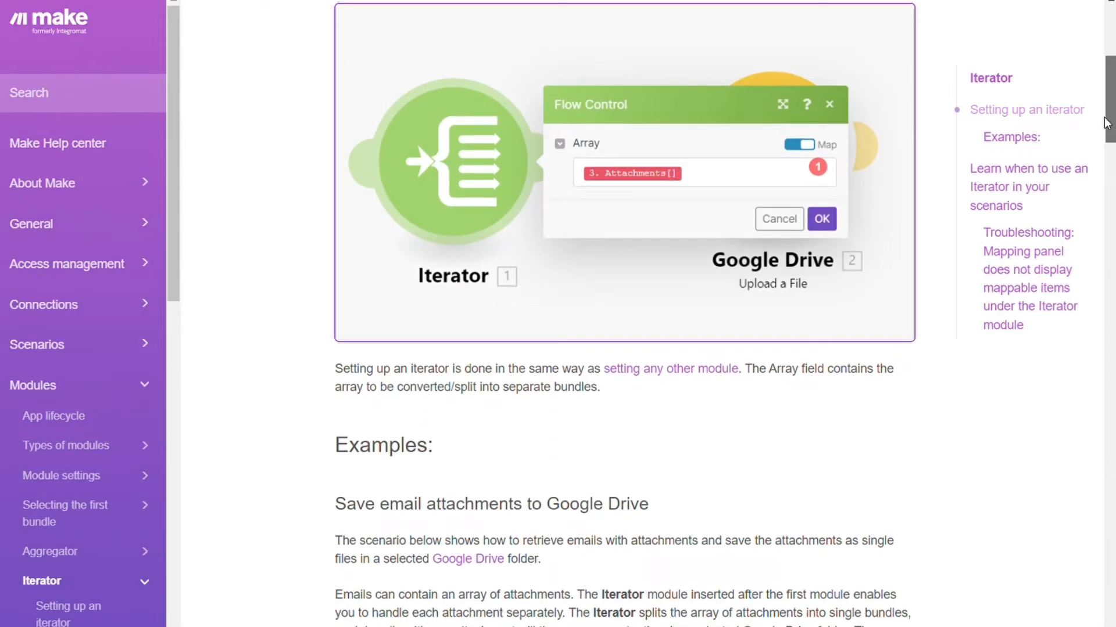
{"action": "scroll", "scroll_direction": "down", "scroll_amount": 3}
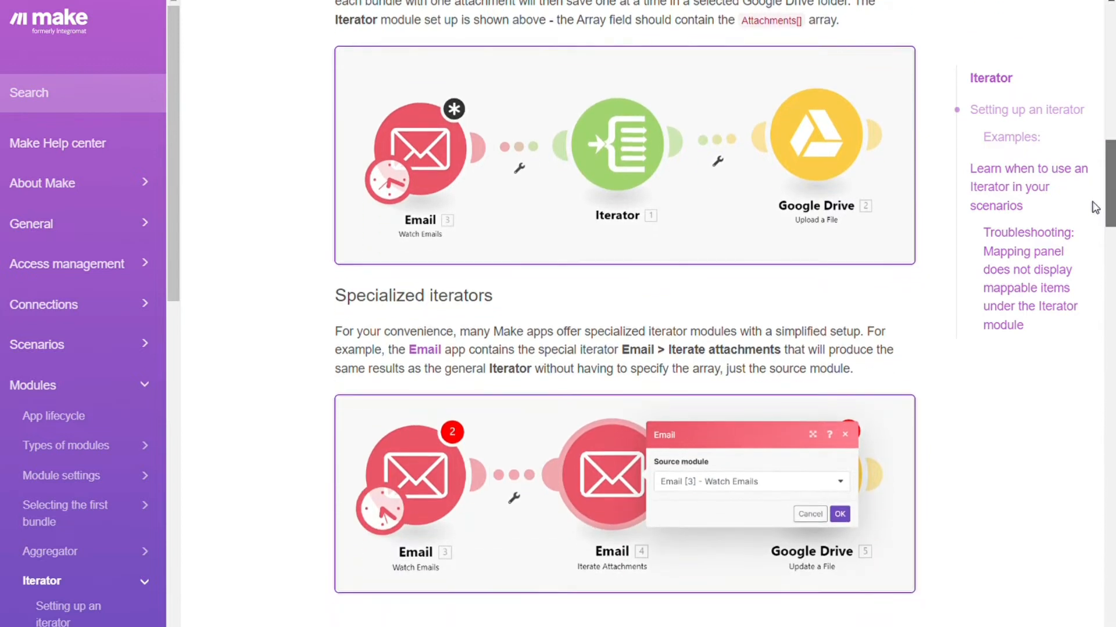
{"action": "scroll", "scroll_direction": "down", "scroll_amount": 3}
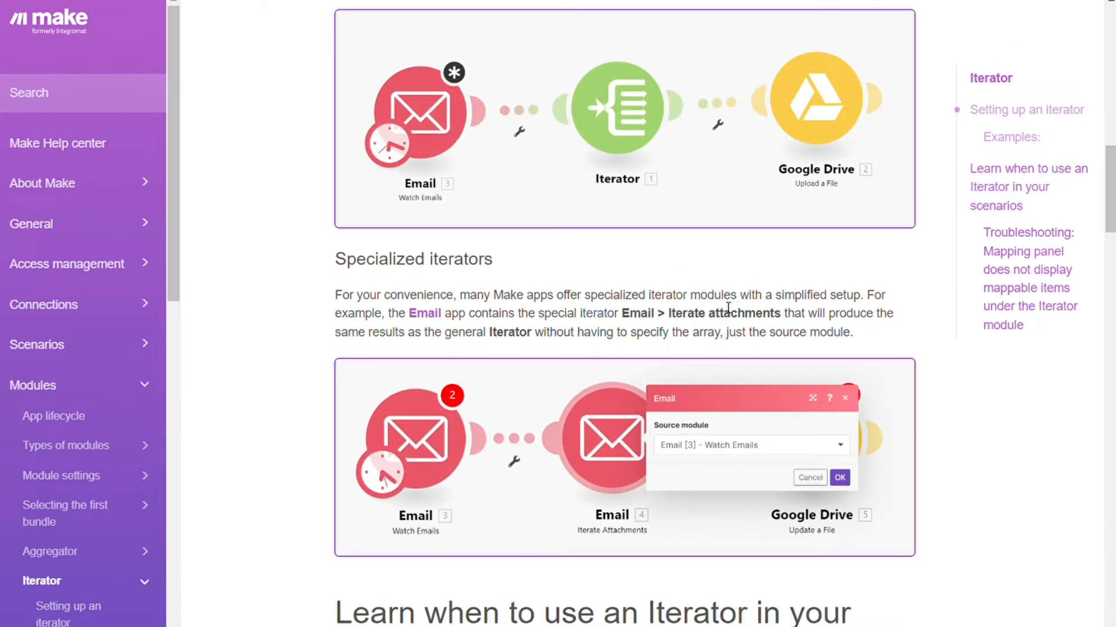
{"action": "mouse_move", "coordinate": [623, 65]}
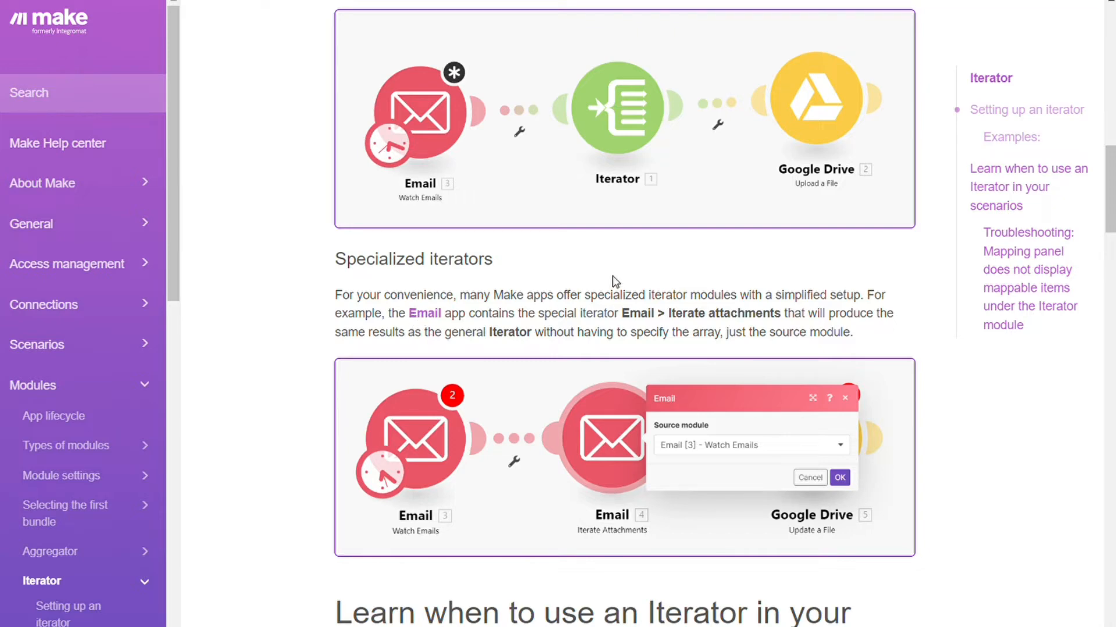
View the Aggregator article's example of zipping email attachments for Dropbox
{"action": "left_click", "coordinate": [51, 550]}
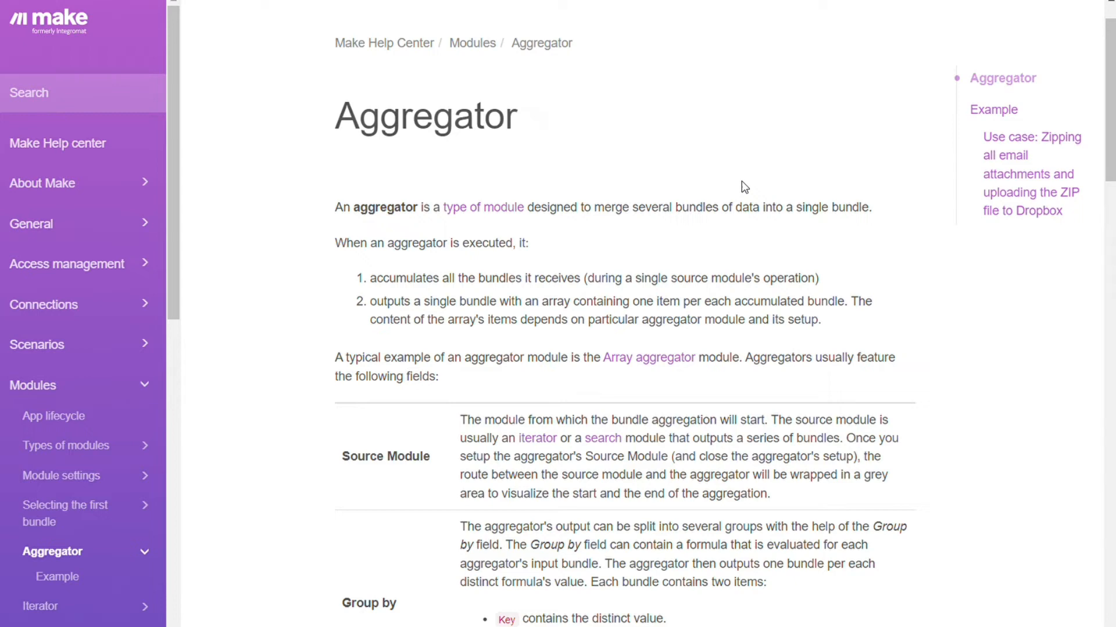
{"action": "scroll", "scroll_direction": "down", "scroll_amount": 3}
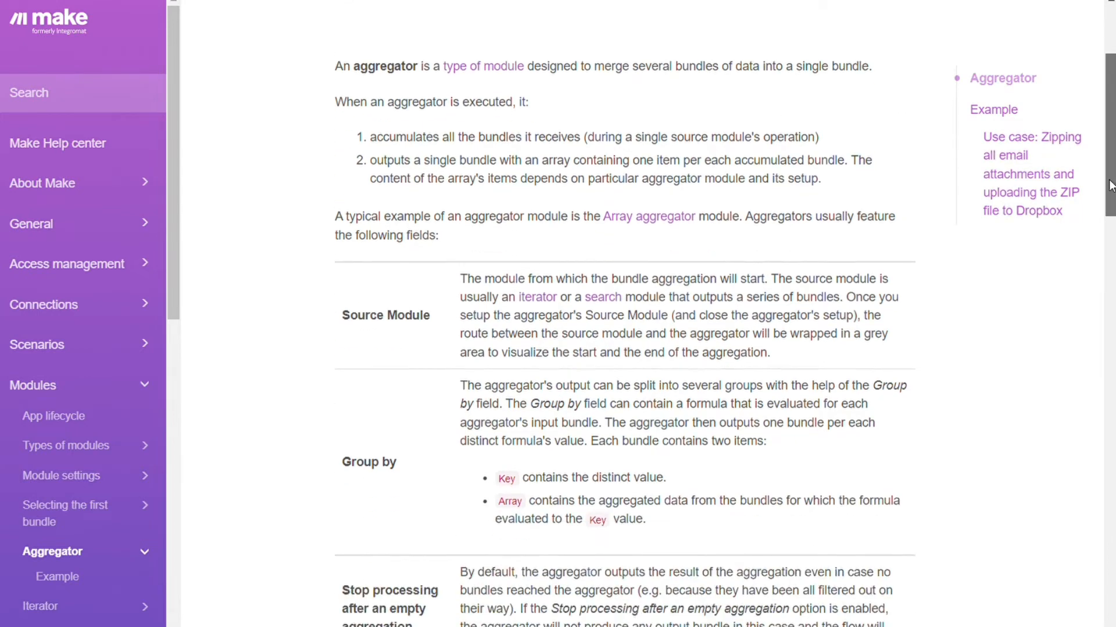
{"action": "scroll", "scroll_direction": "down", "scroll_amount": 3}
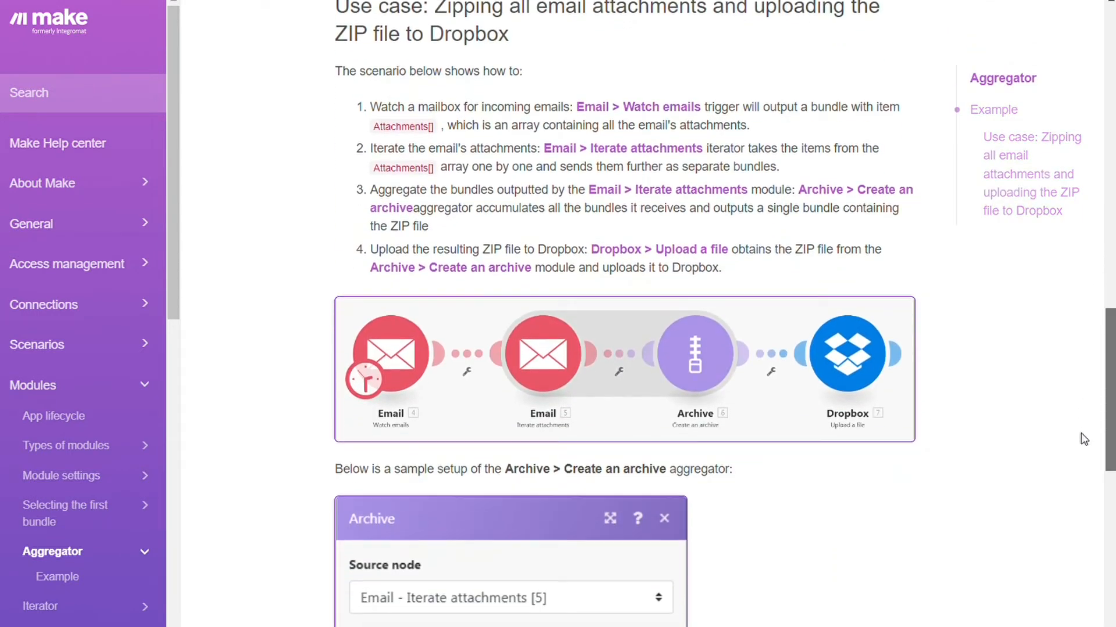
{"action": "scroll", "scroll_direction": "down", "scroll_amount": 3}
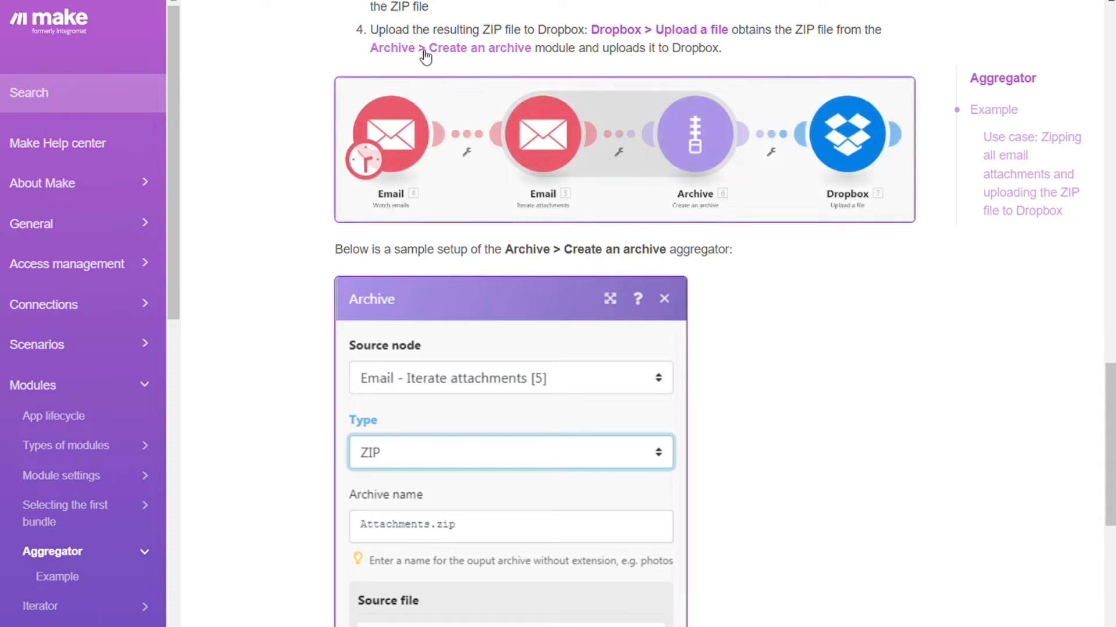
{"action": "mouse_move", "coordinate": [307, 57]}
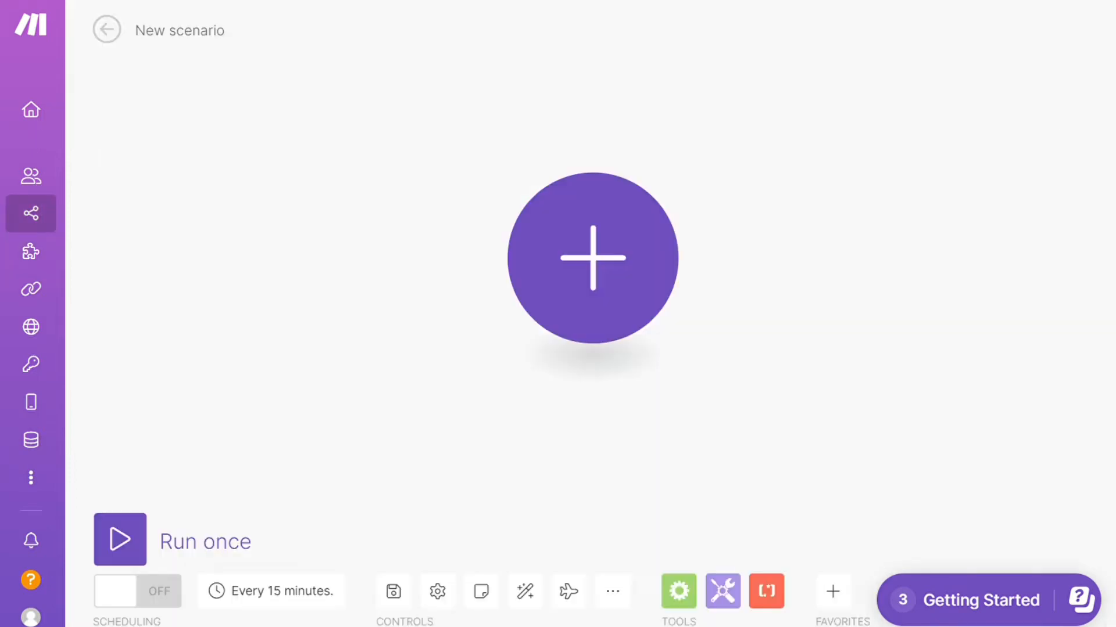
Add a Notion 'Get a Database' module as the scenario's first step and dismiss its connection dialog
{"action": "left_click", "coordinate": [593, 258]}
{"action": "type", "text": "notion"}
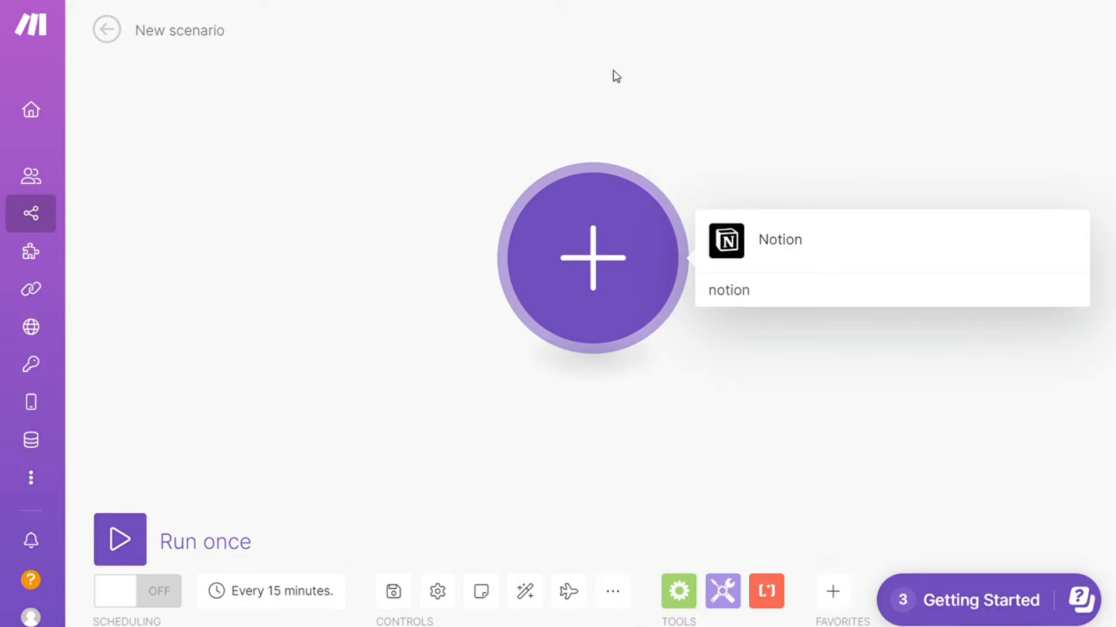
{"action": "left_click", "coordinate": [778, 240]}
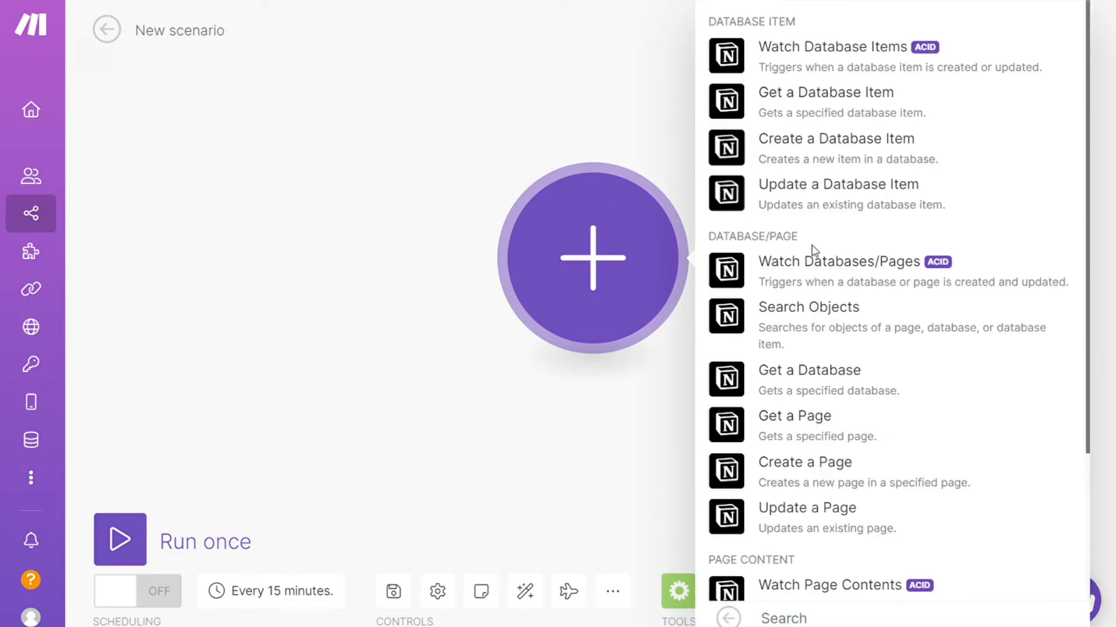
{"action": "left_click", "coordinate": [809, 371]}
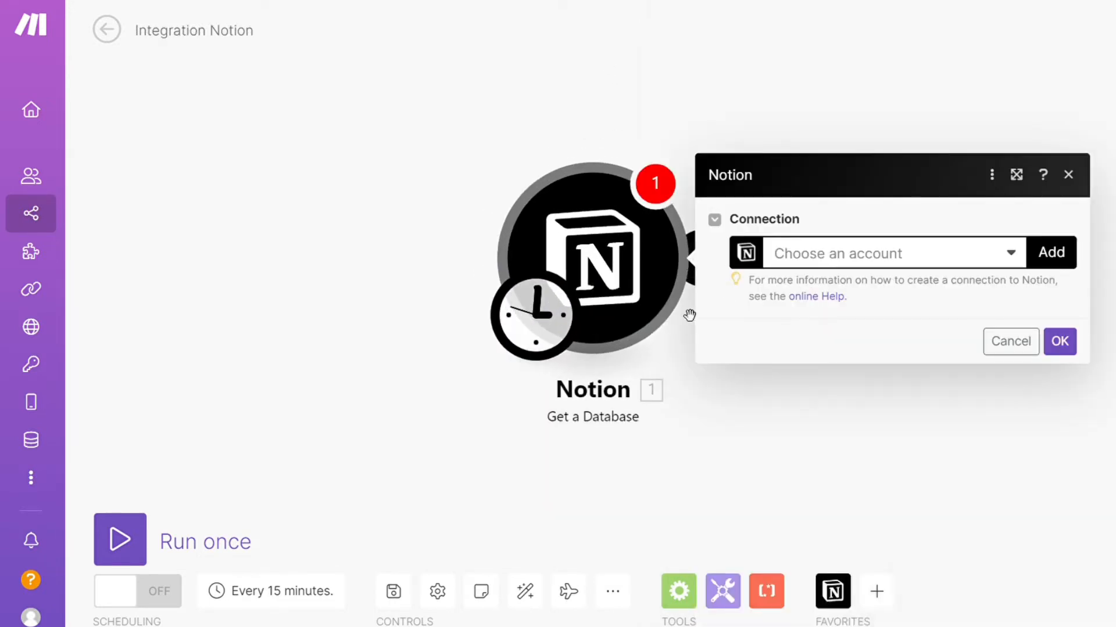
{"action": "left_click", "coordinate": [1011, 342]}
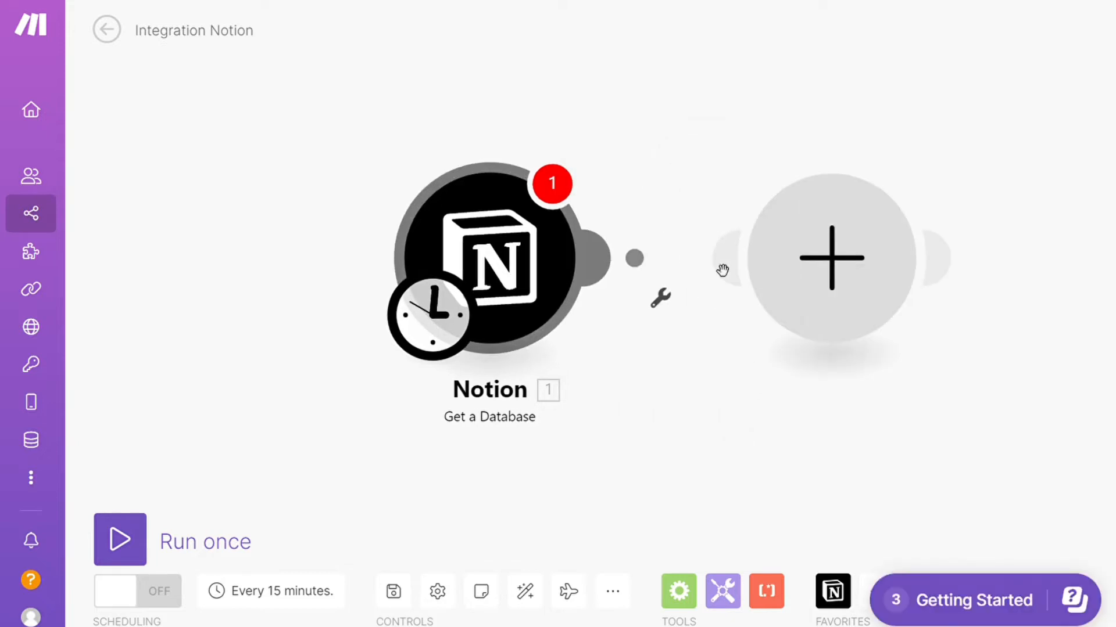
{"action": "left_click", "coordinate": [829, 257]}
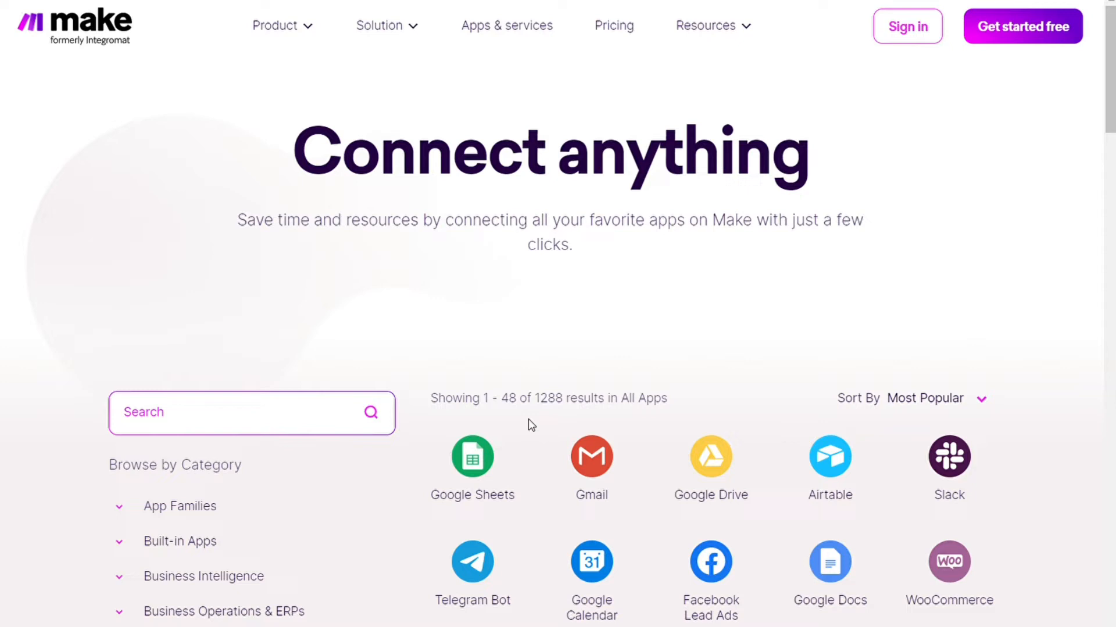
Highlight the 1288 available apps count and browse the app grid
{"action": "double_click", "coordinate": [551, 398]}
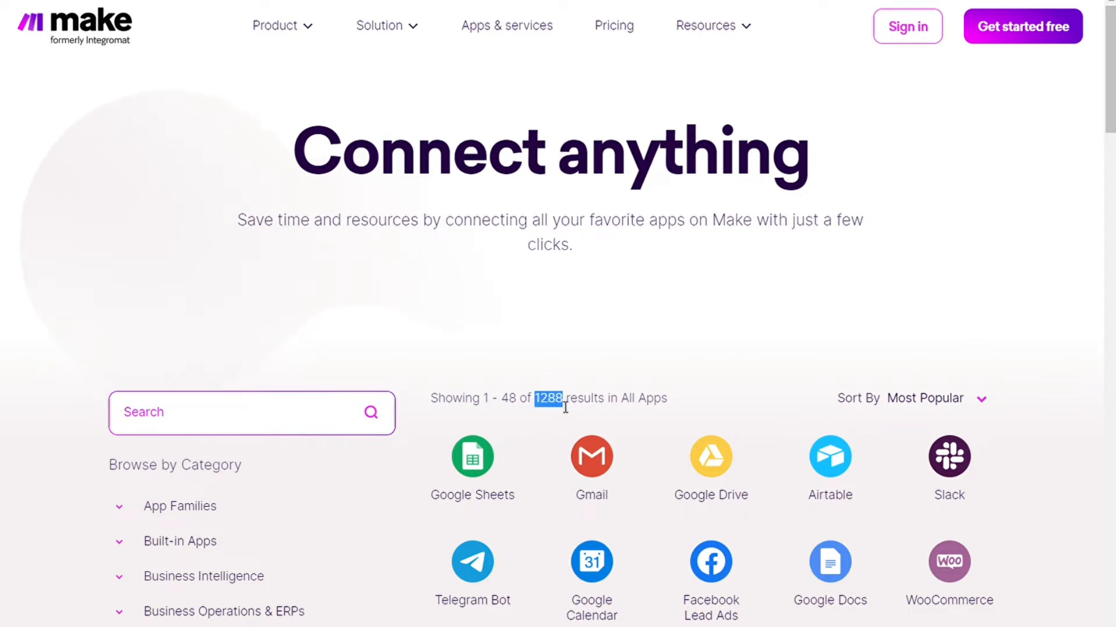
{"action": "mouse_move", "coordinate": [534, 379]}
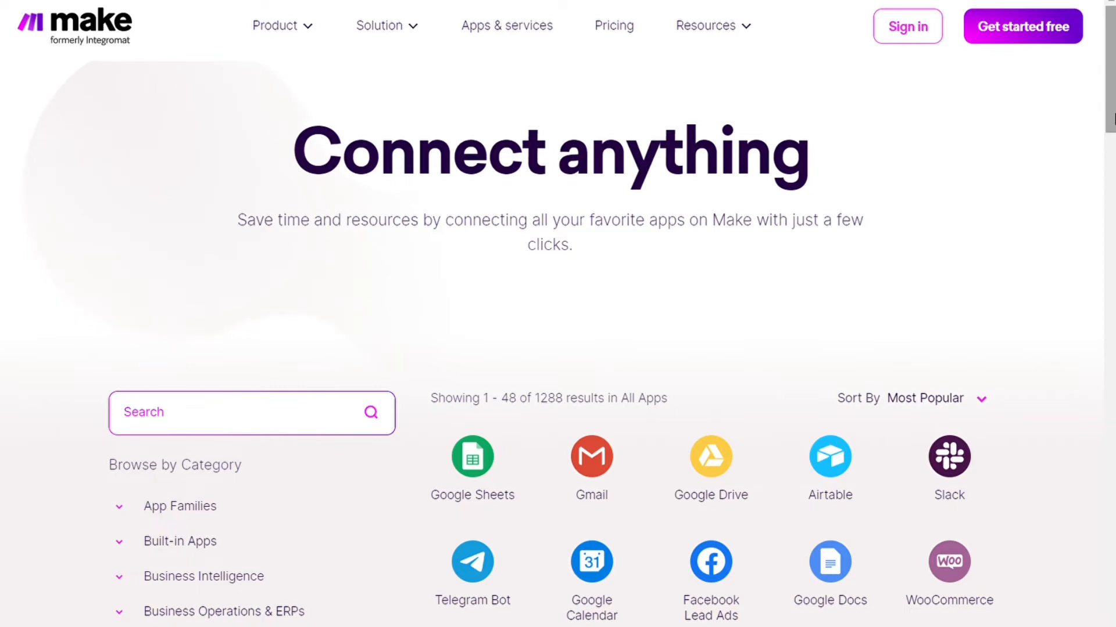
{"action": "scroll", "scroll_direction": "down", "scroll_amount": 3}
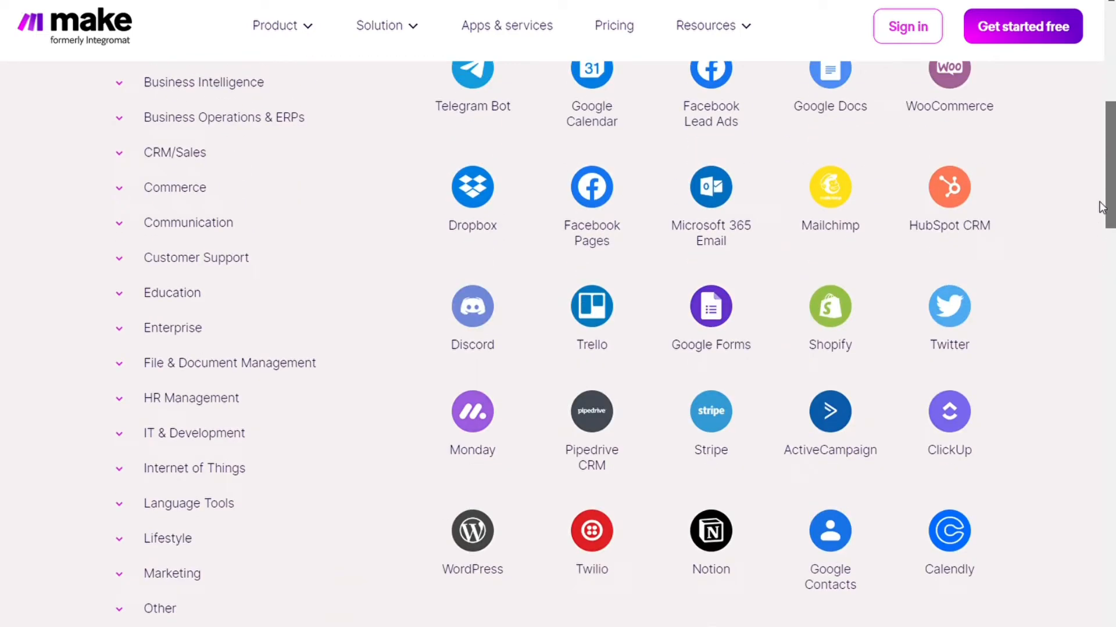
{"action": "scroll", "scroll_direction": "up", "scroll_amount": 3}
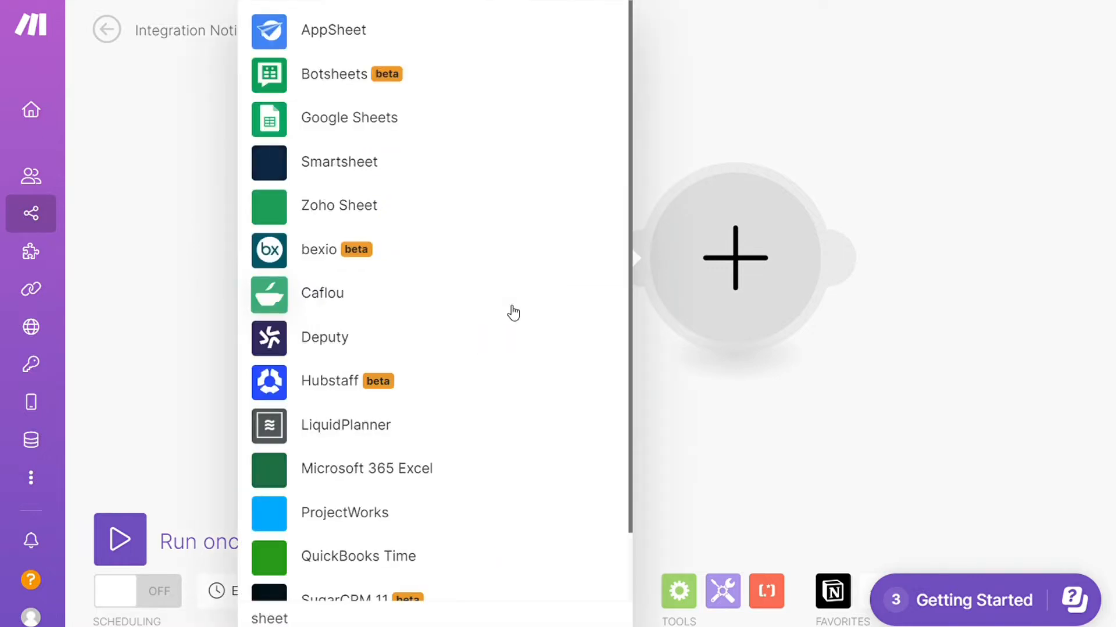
Add a Google Sheets 'Add a Row' module after the Notion module
{"action": "left_click", "coordinate": [349, 118]}
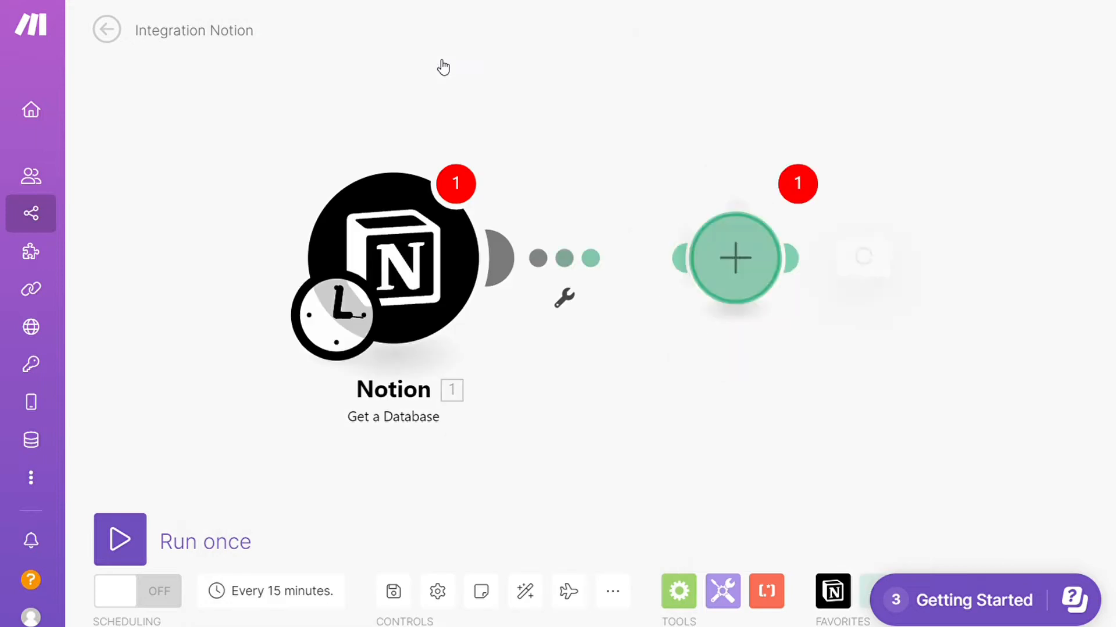
{"action": "left_click", "coordinate": [734, 258]}
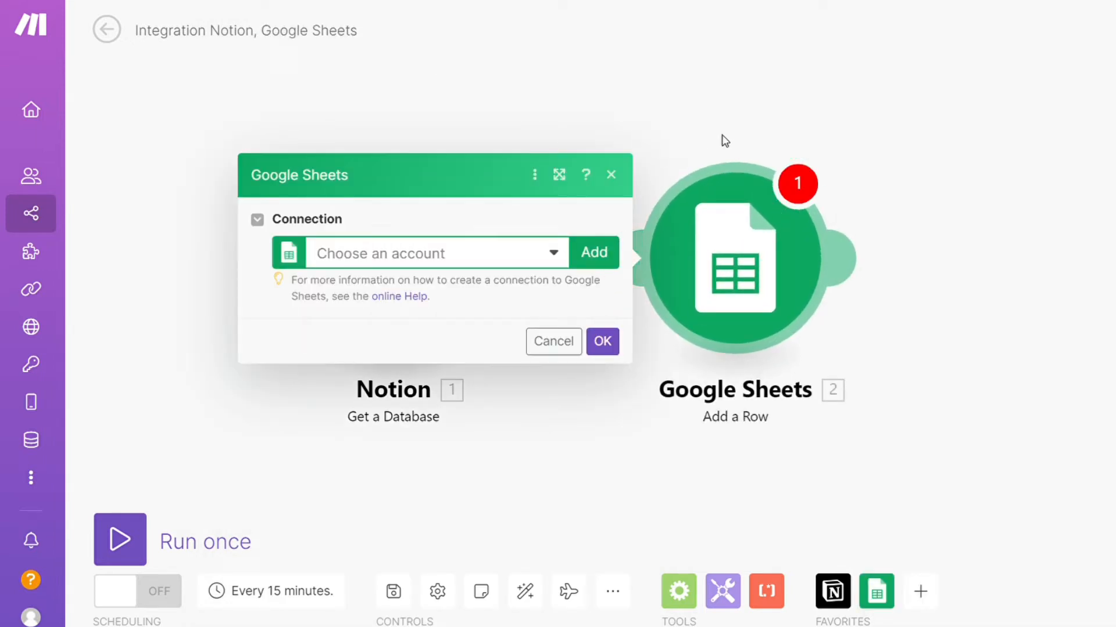
{"action": "mouse_move", "coordinate": [675, 85]}
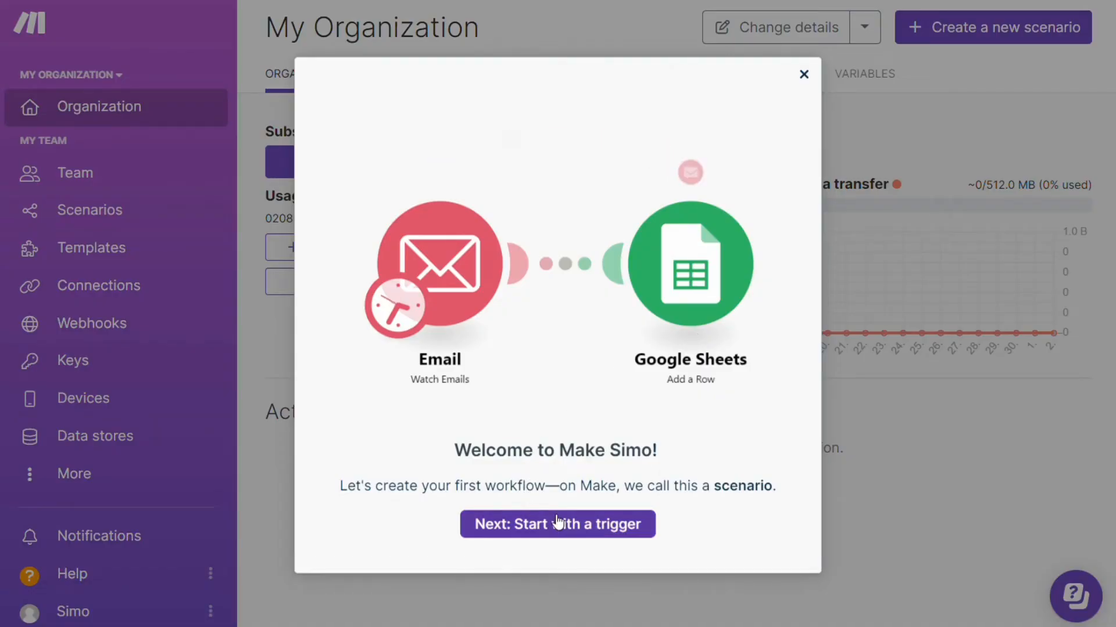
Advance the welcome tour through trigger, action app and scheduling steps
{"action": "left_click", "coordinate": [558, 524]}
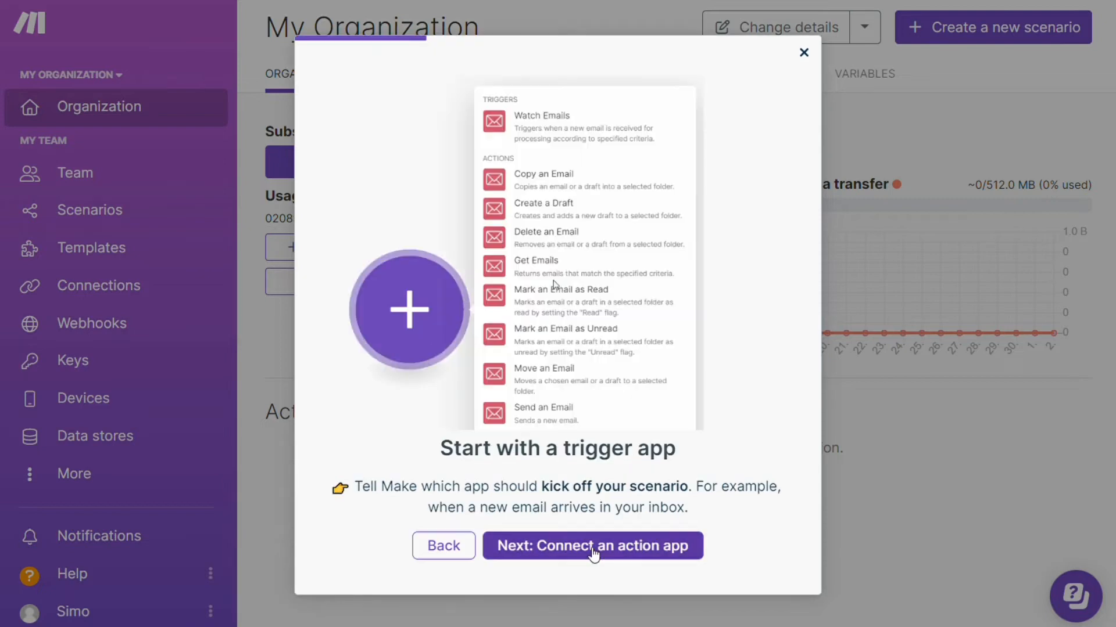
{"action": "left_click", "coordinate": [592, 546]}
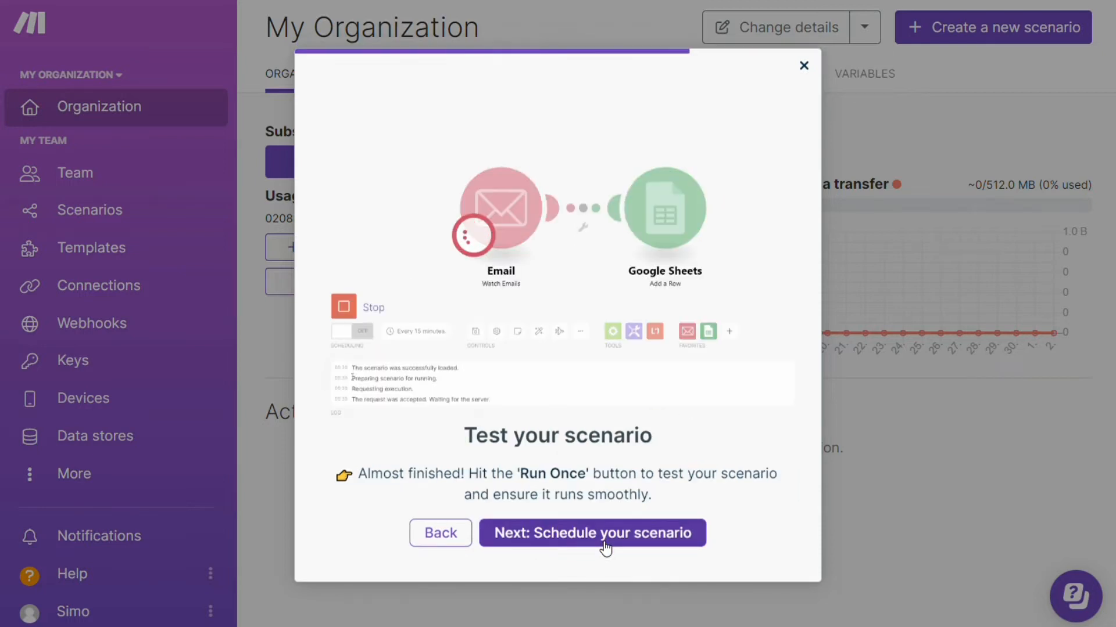
{"action": "left_click", "coordinate": [592, 533]}
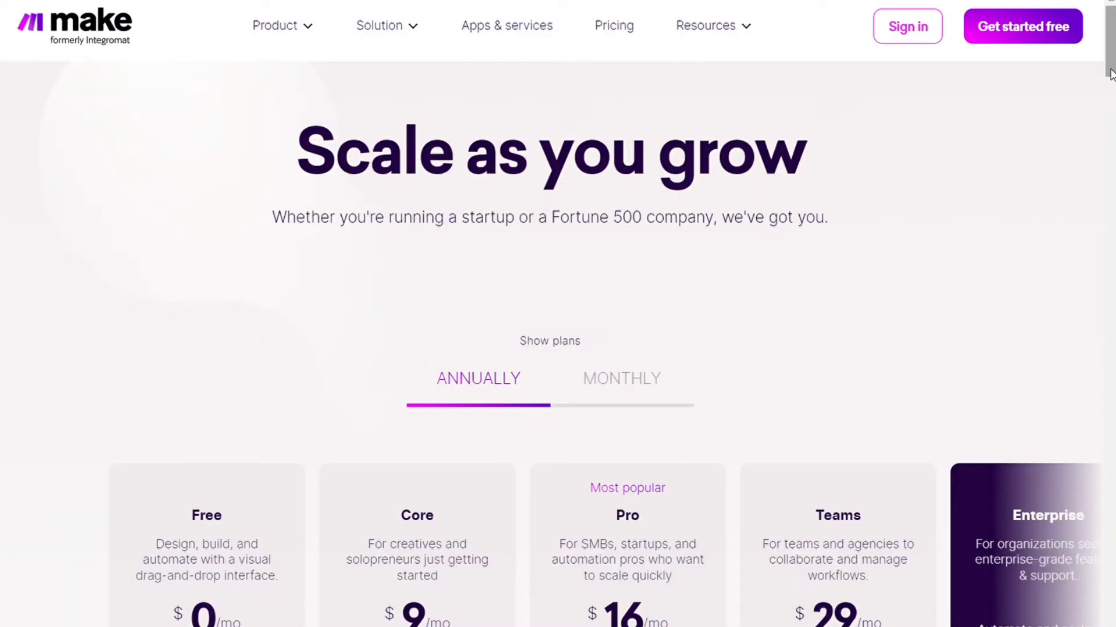
{"action": "scroll", "scroll_direction": "down", "scroll_amount": 3}
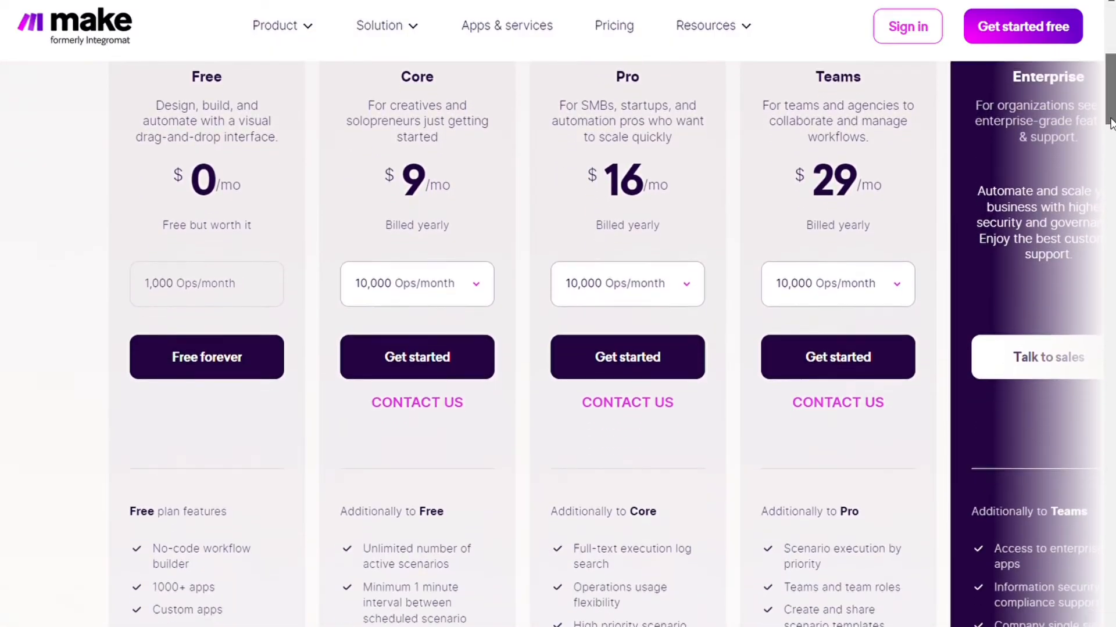
{"action": "scroll", "scroll_direction": "down", "scroll_amount": 3}
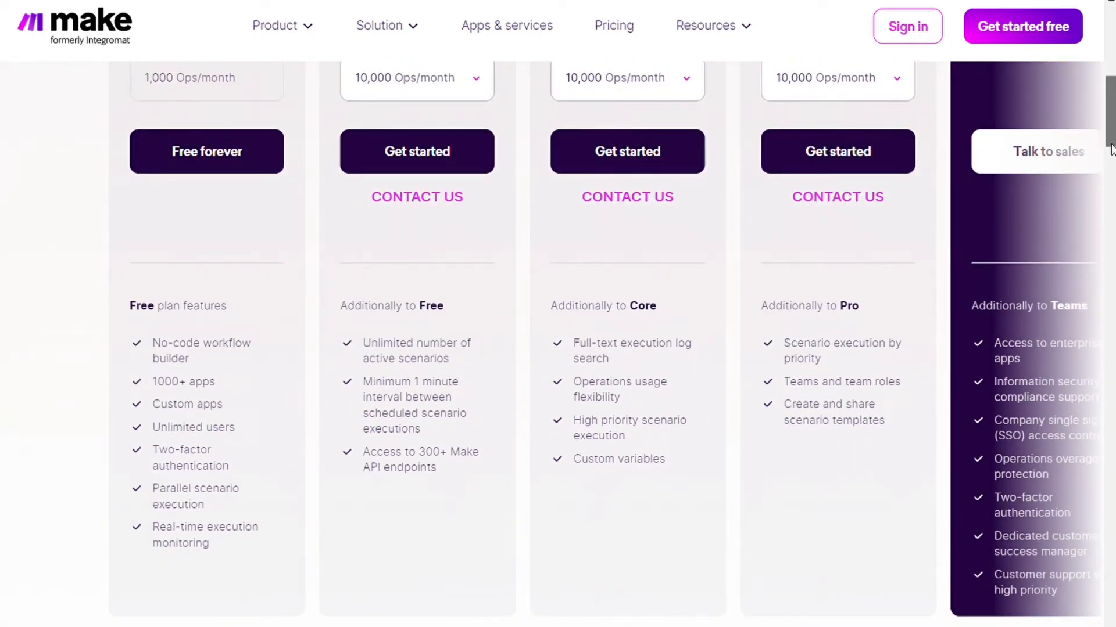
{"action": "scroll", "scroll_direction": "down", "scroll_amount": 3}
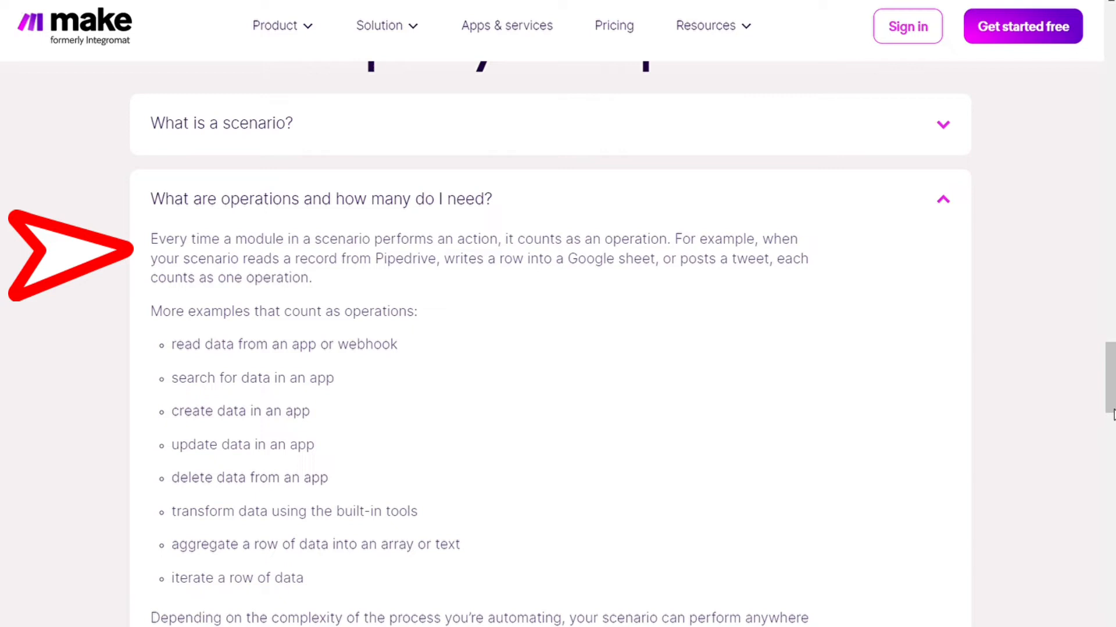
{"action": "scroll", "scroll_direction": "down", "scroll_amount": 3}
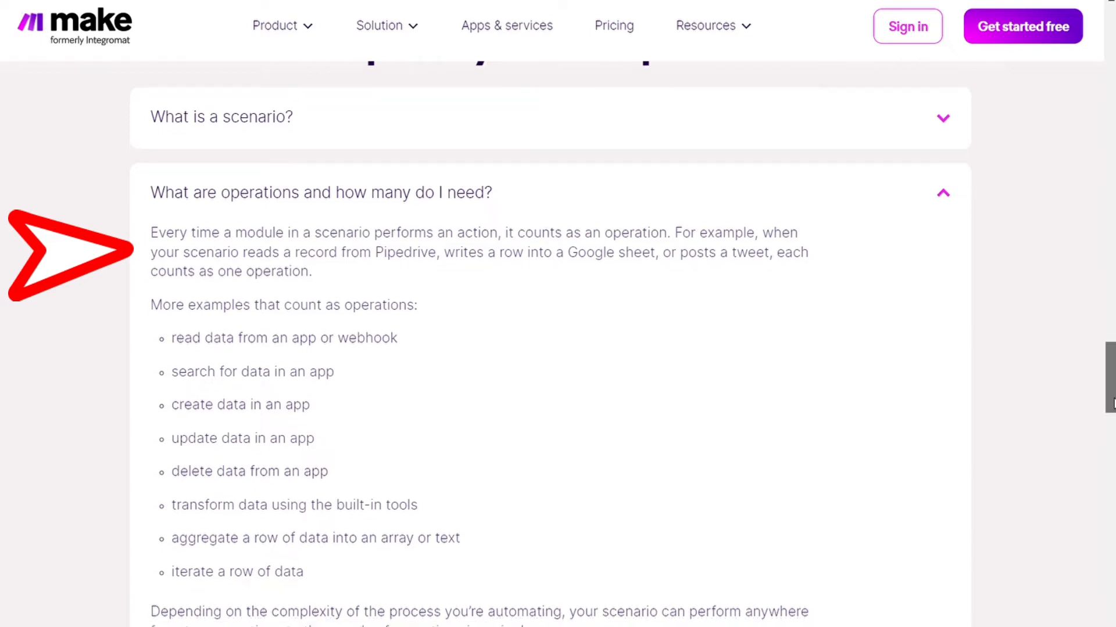
{"action": "scroll", "scroll_direction": "down", "scroll_amount": 3}
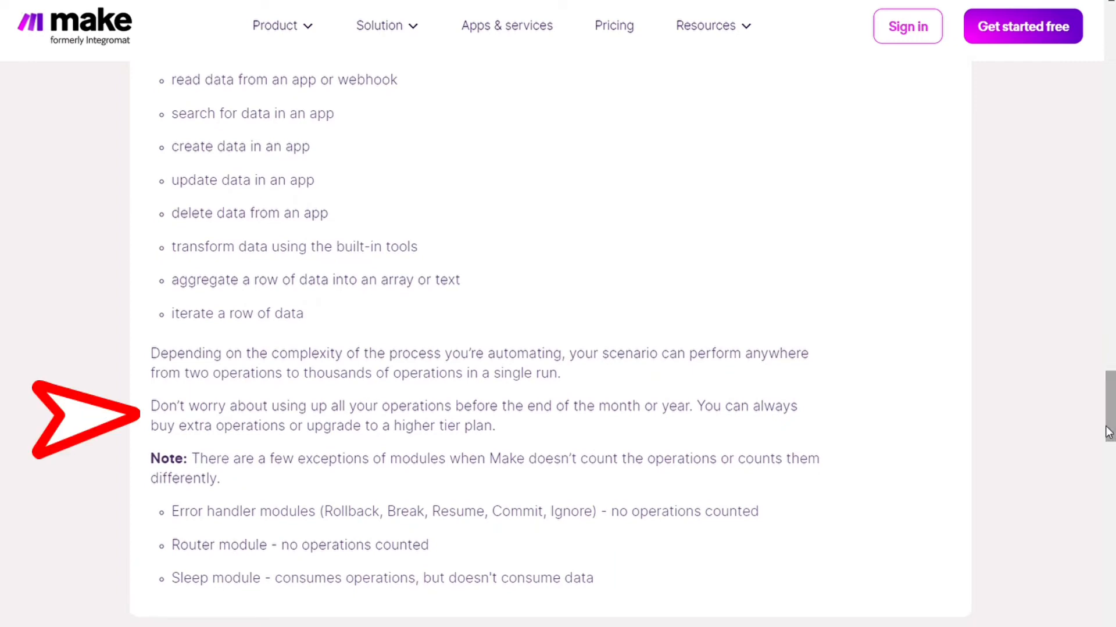
{"action": "mouse_move", "coordinate": [470, 430]}
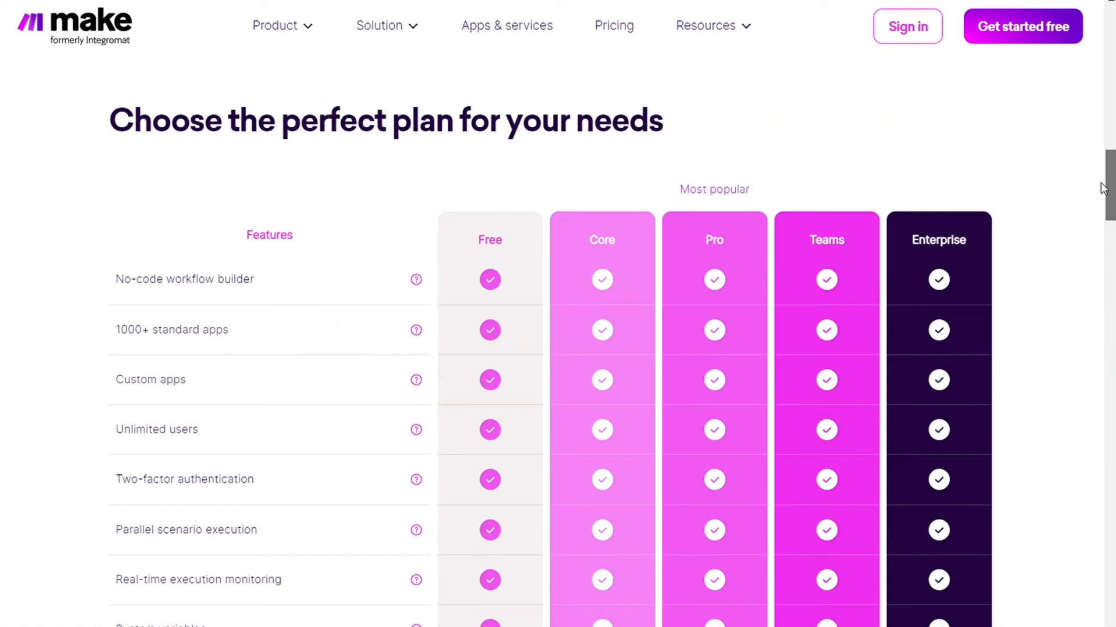
{"action": "scroll", "scroll_direction": "down", "scroll_amount": 3}
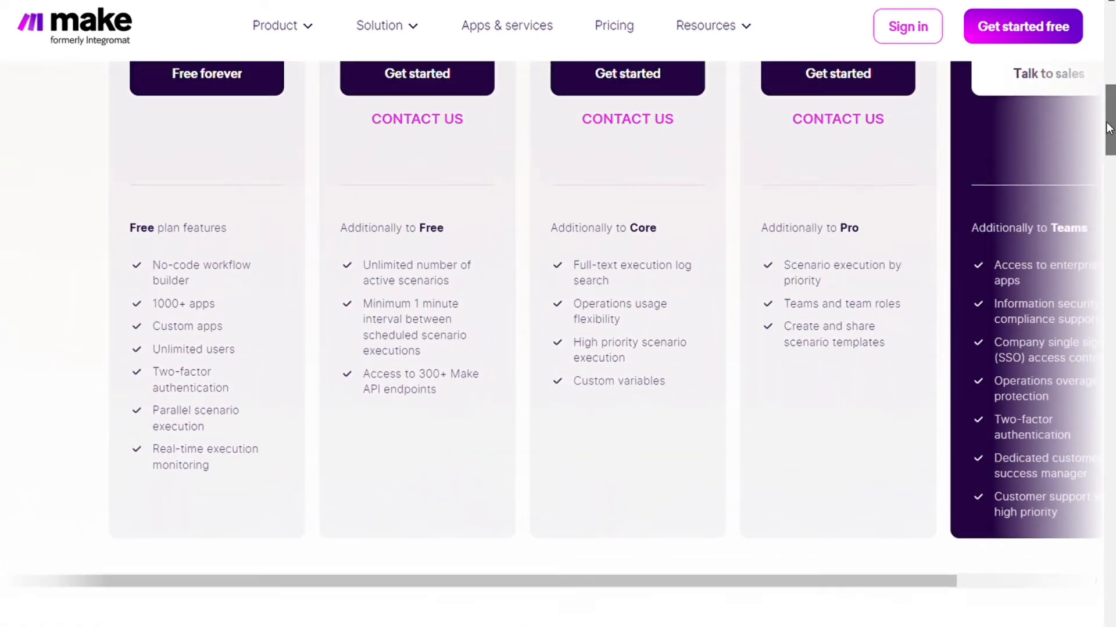
{"action": "mouse_move", "coordinate": [184, 289]}
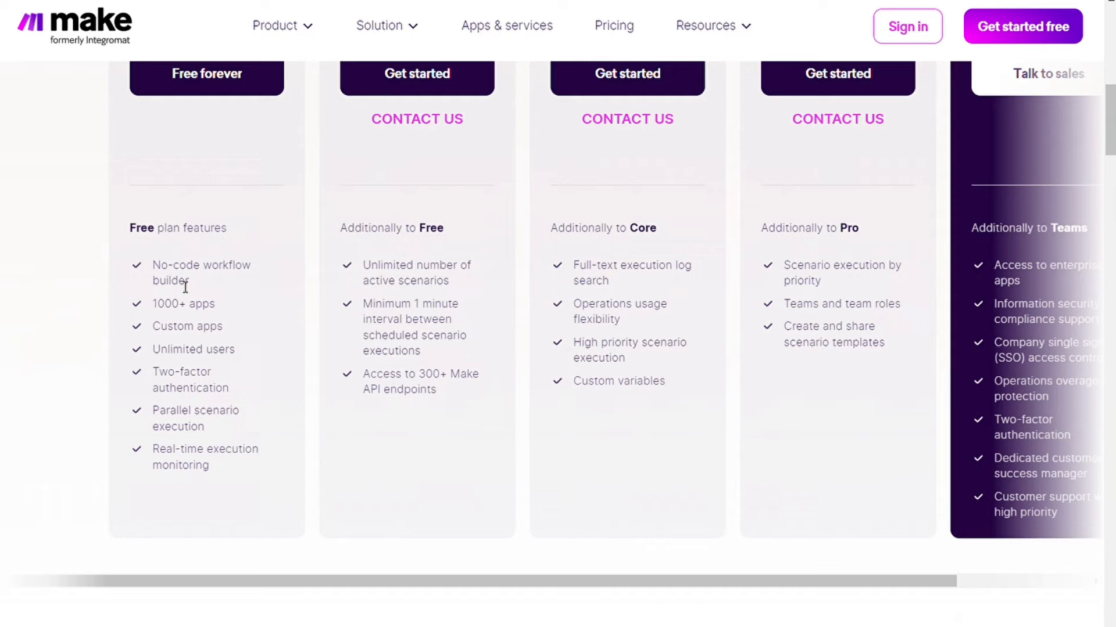
{"action": "mouse_move", "coordinate": [860, 229]}
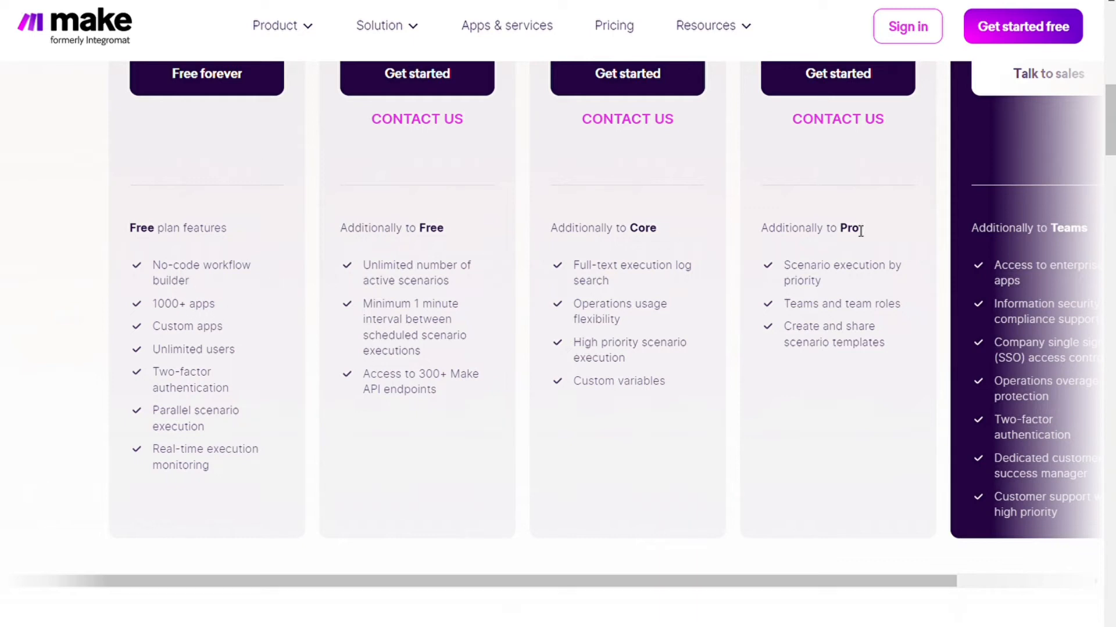
{"action": "mouse_move", "coordinate": [1114, 146]}
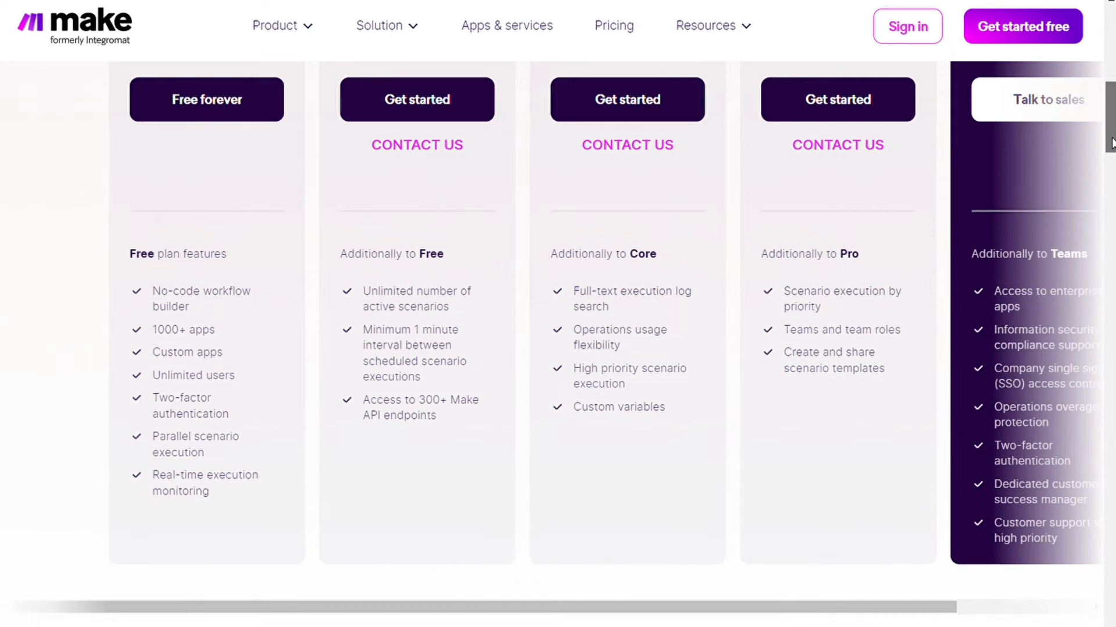
{"action": "scroll", "scroll_direction": "up", "scroll_amount": 3}
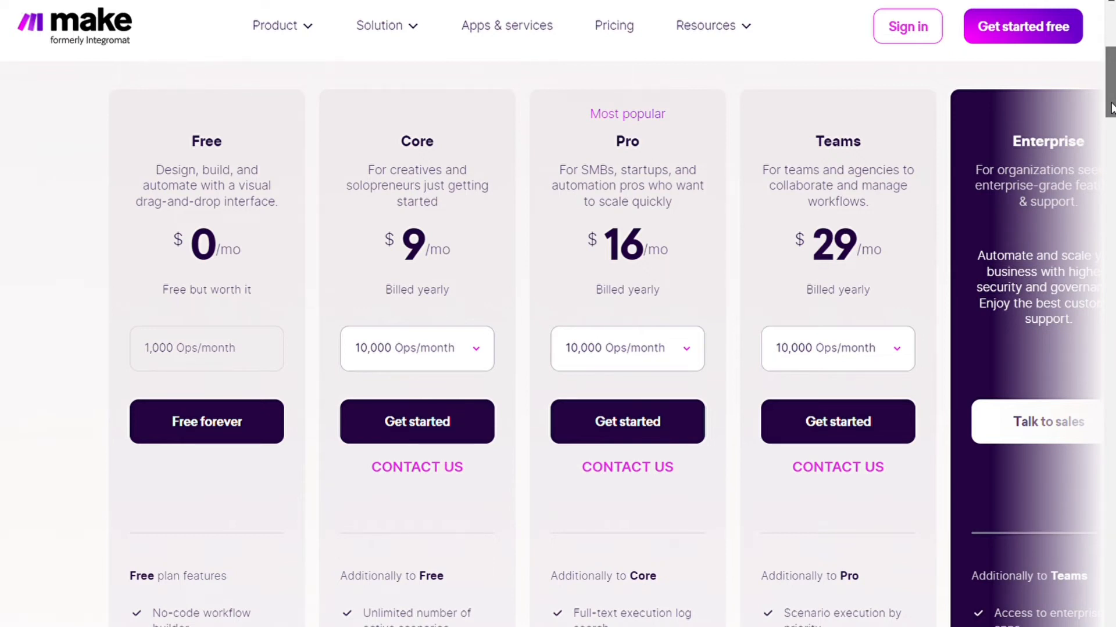
{"action": "scroll", "scroll_direction": "down", "scroll_amount": 3}
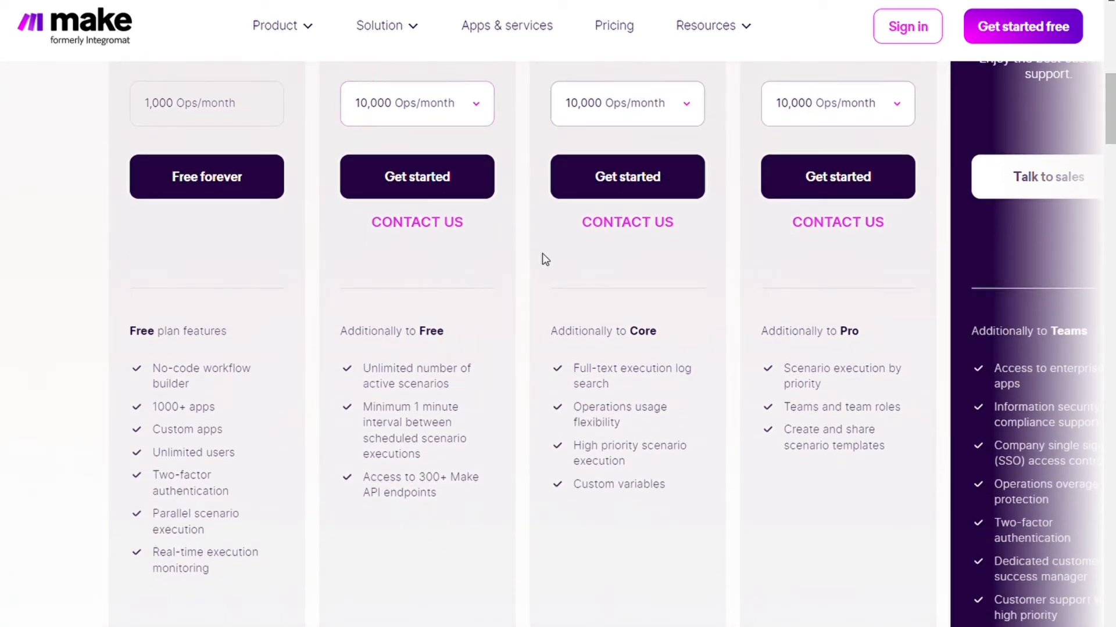
{"action": "mouse_move", "coordinate": [416, 386]}
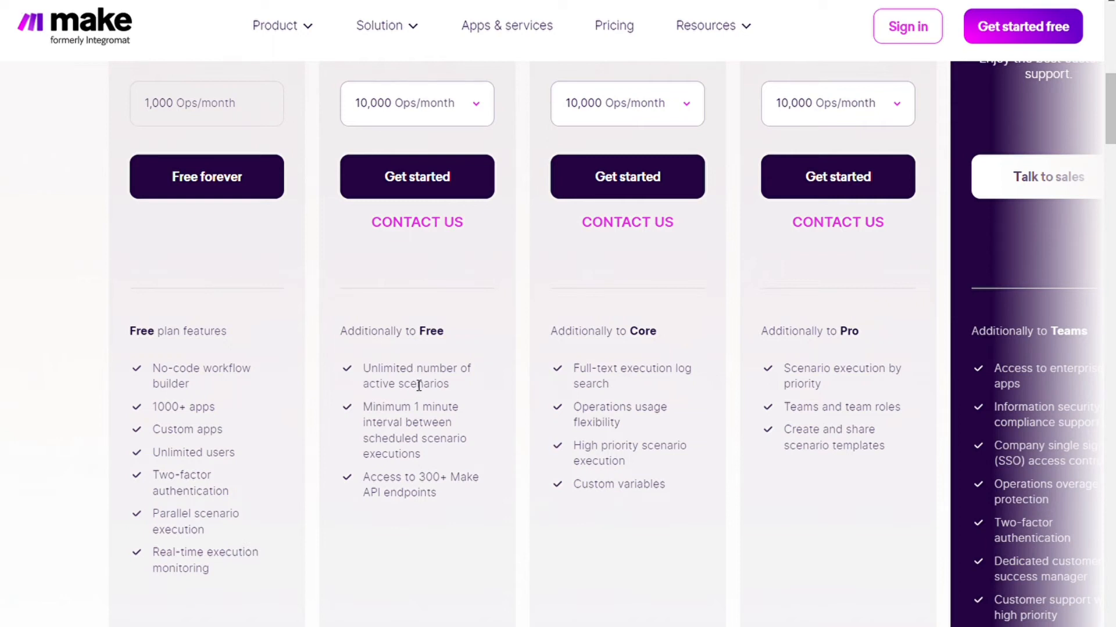
{"action": "mouse_move", "coordinate": [420, 418]}
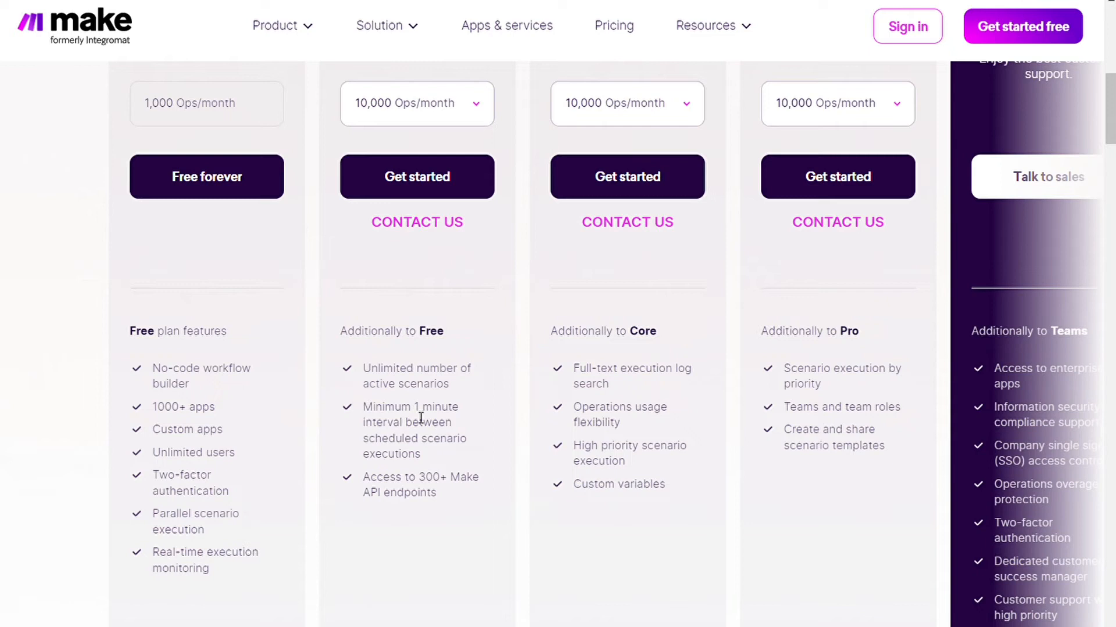
{"action": "mouse_move", "coordinate": [435, 435]}
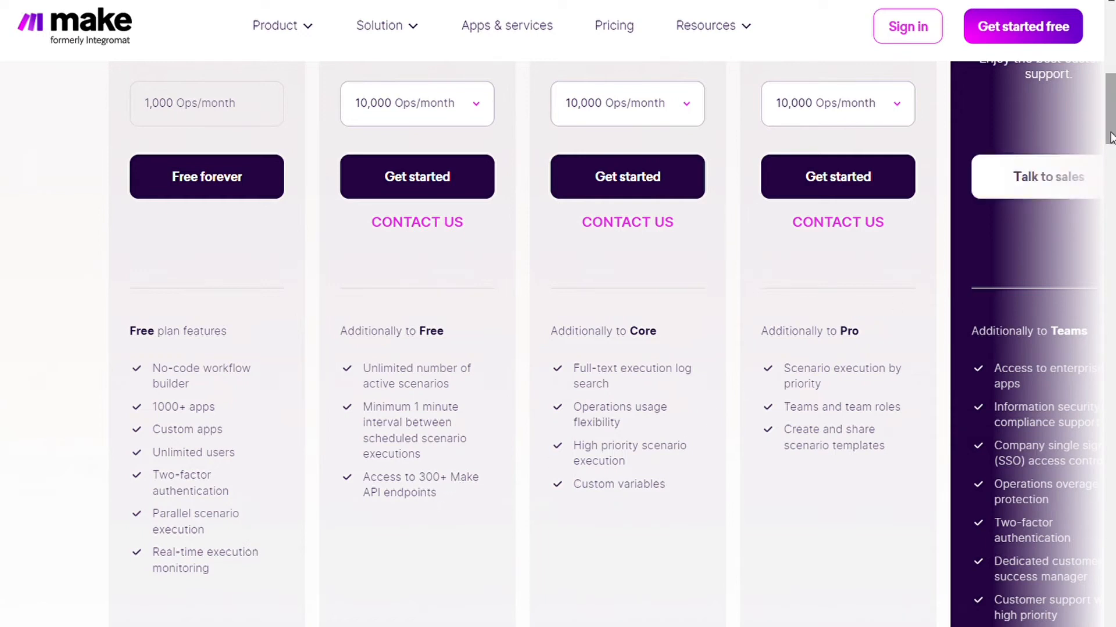
{"action": "scroll", "scroll_direction": "up", "scroll_amount": 3}
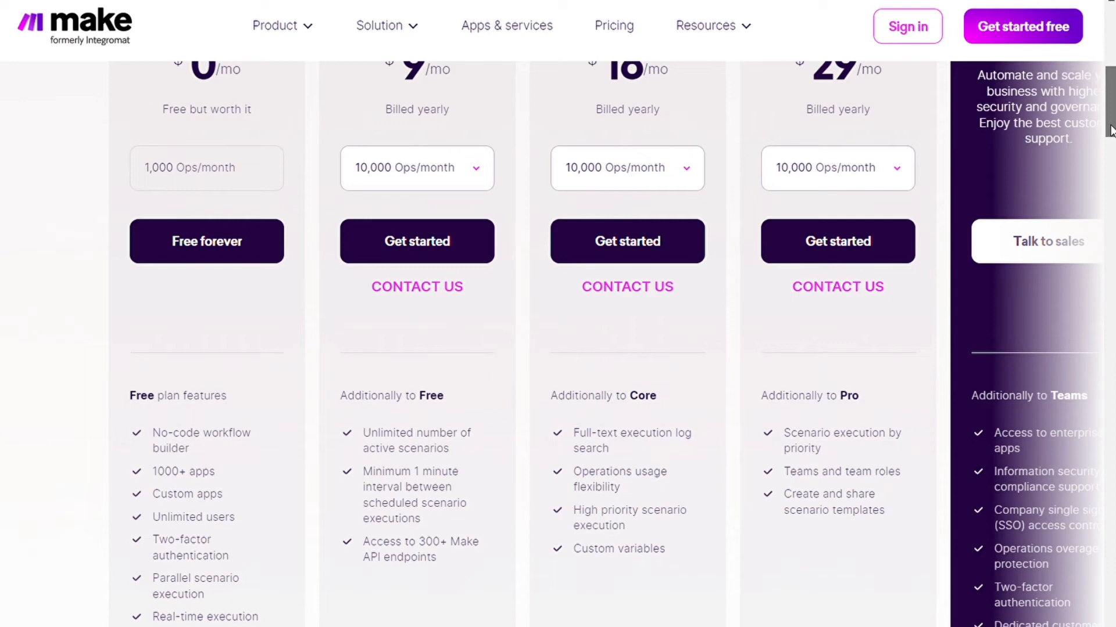
{"action": "scroll", "scroll_direction": "down", "scroll_amount": 3}
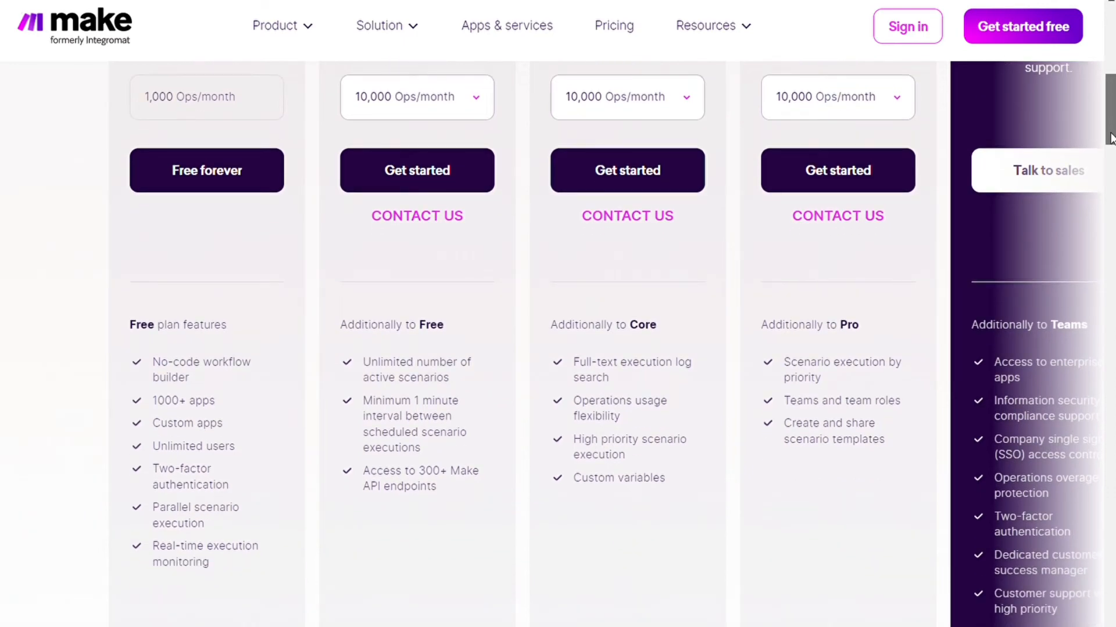
{"action": "scroll", "scroll_direction": "up", "scroll_amount": 3}
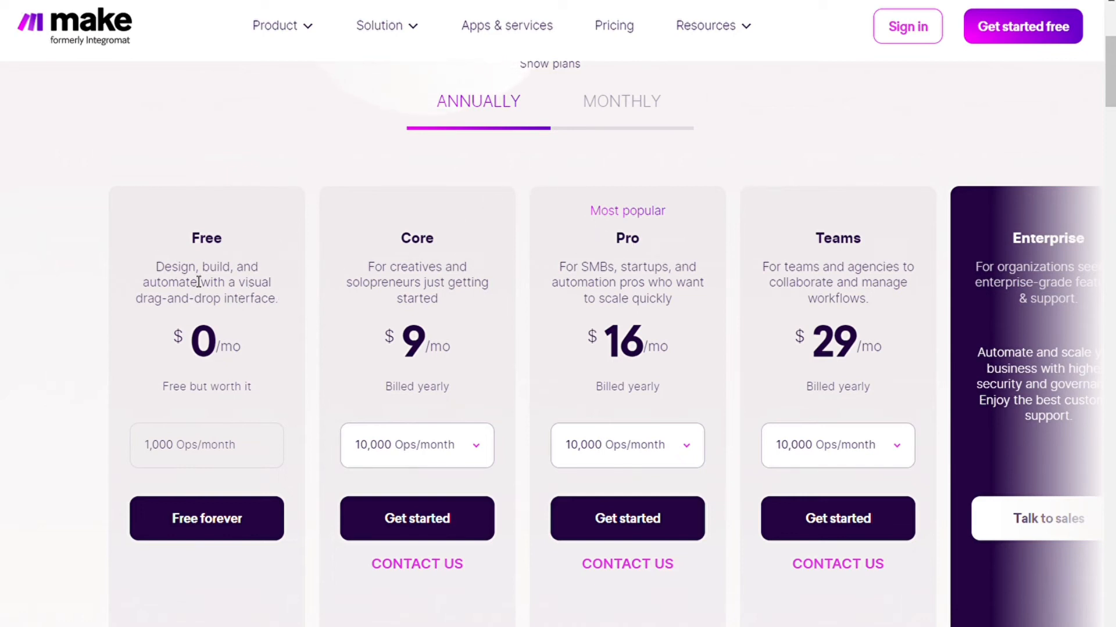
{"action": "left_click", "coordinate": [620, 101]}
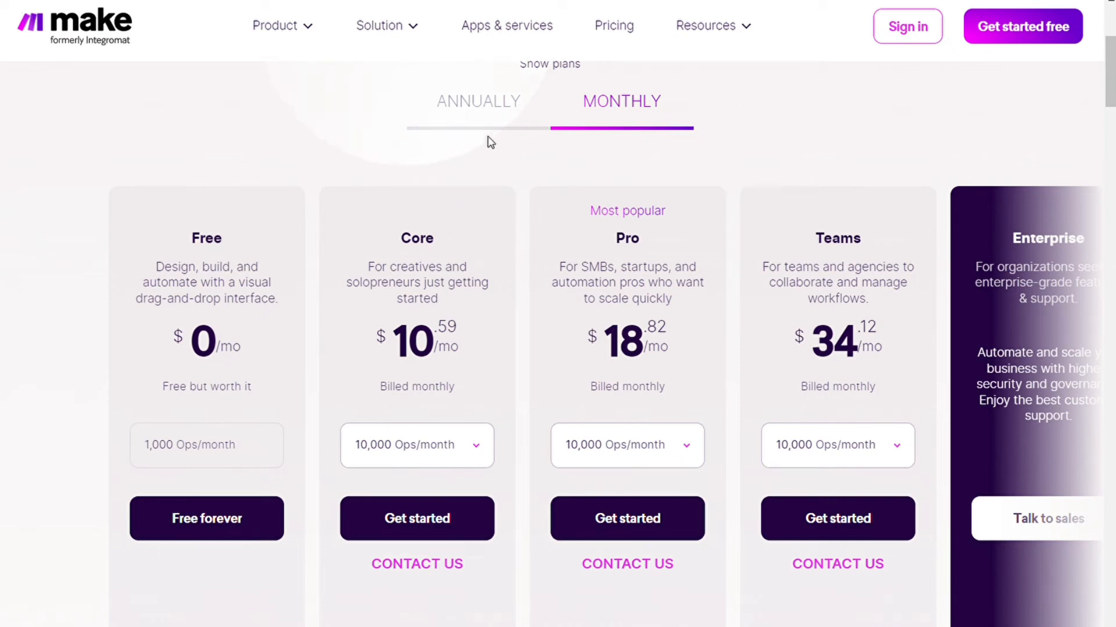
{"action": "left_click", "coordinate": [477, 100]}
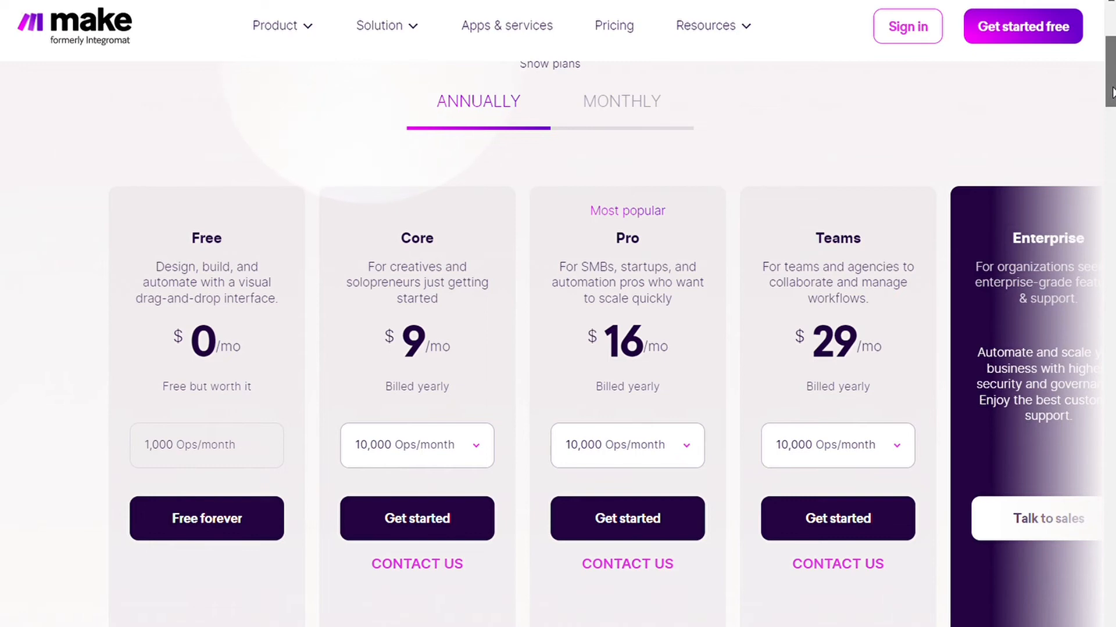
{"action": "scroll", "scroll_direction": "down", "scroll_amount": 3}
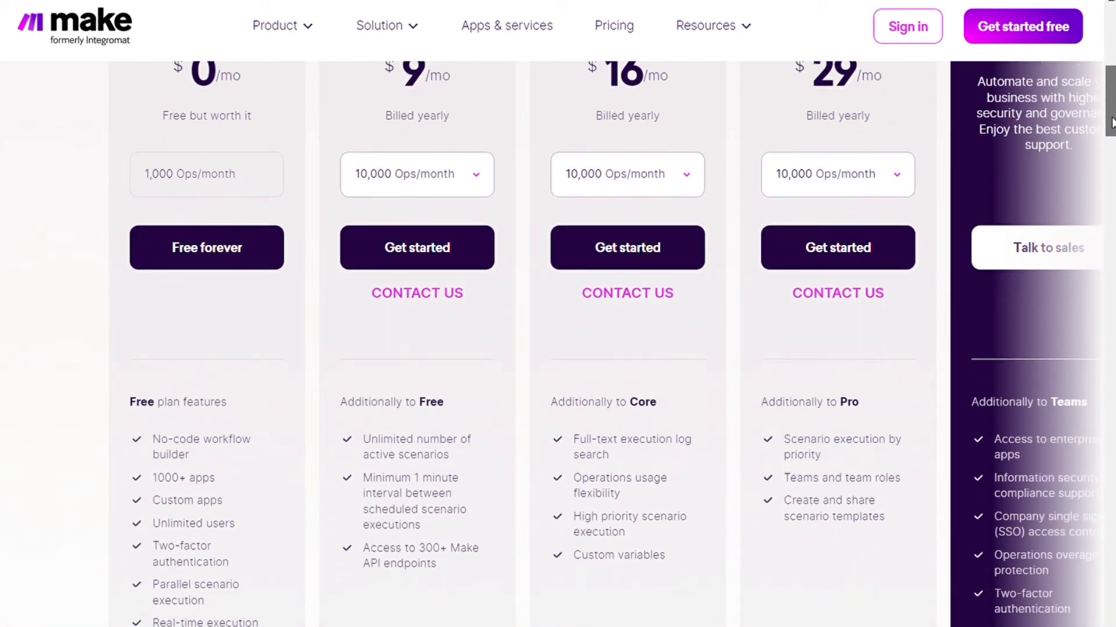
{"action": "scroll", "scroll_direction": "down", "scroll_amount": 3}
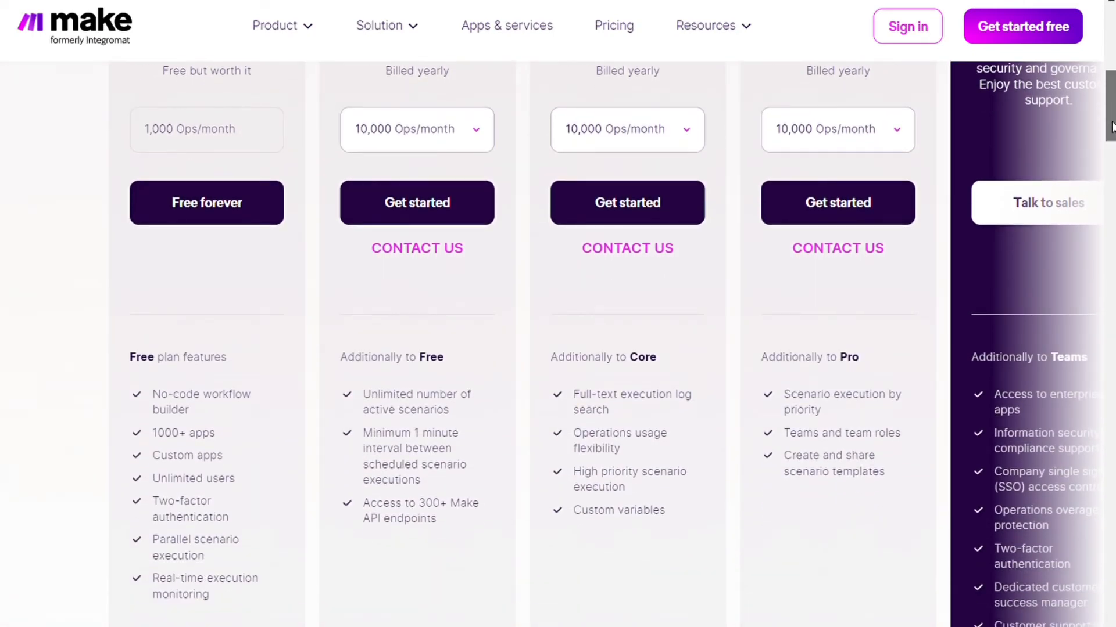
{"action": "scroll", "scroll_direction": "down", "scroll_amount": 3}
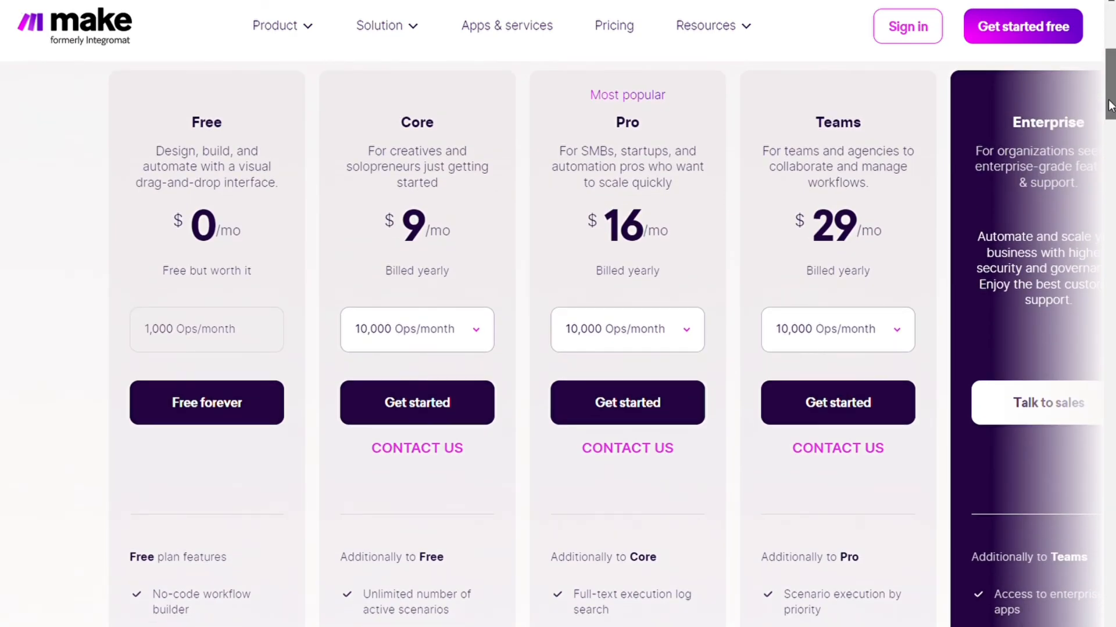
Review the 'Choose the perfect plan' comparison table, then return up to the plan cards
{"action": "scroll", "scroll_direction": "down", "scroll_amount": 3}
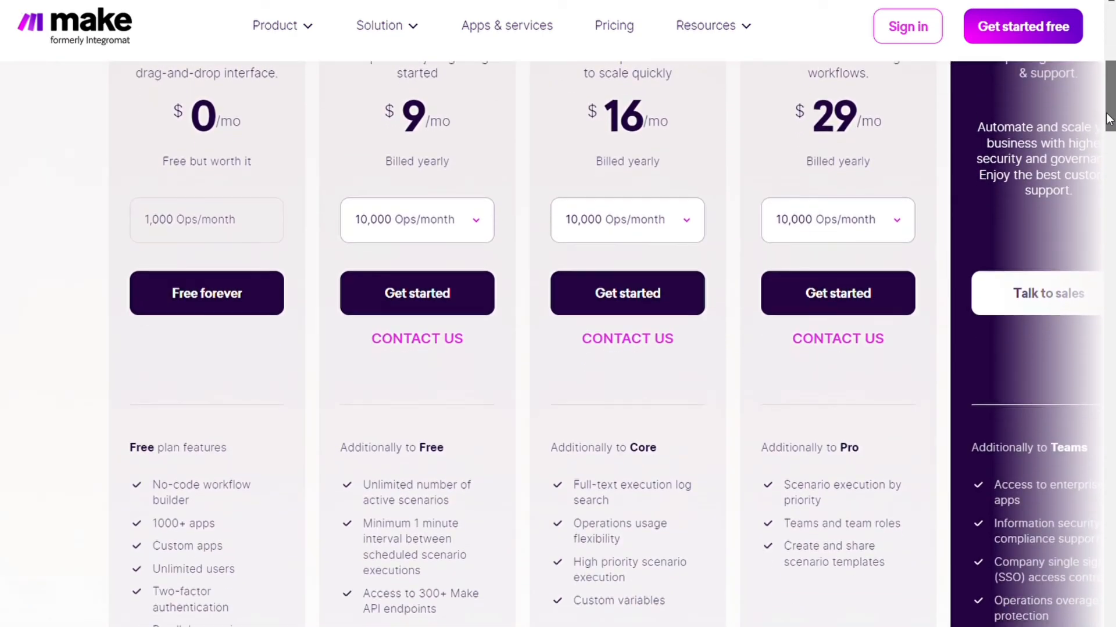
{"action": "scroll", "scroll_direction": "down", "scroll_amount": 3}
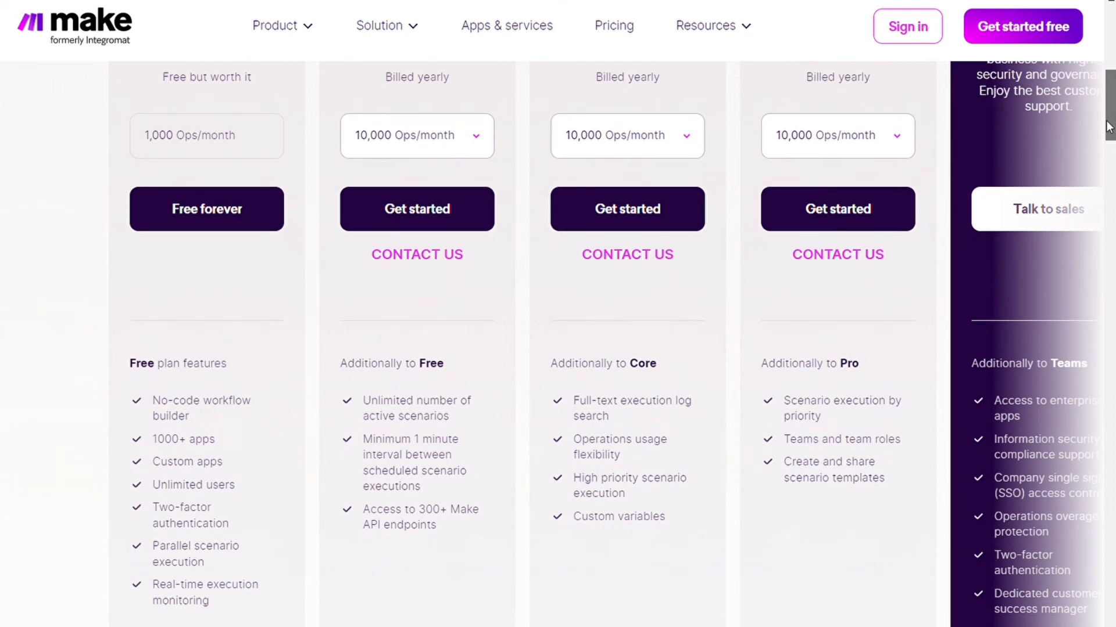
{"action": "scroll", "scroll_direction": "down", "scroll_amount": 3}
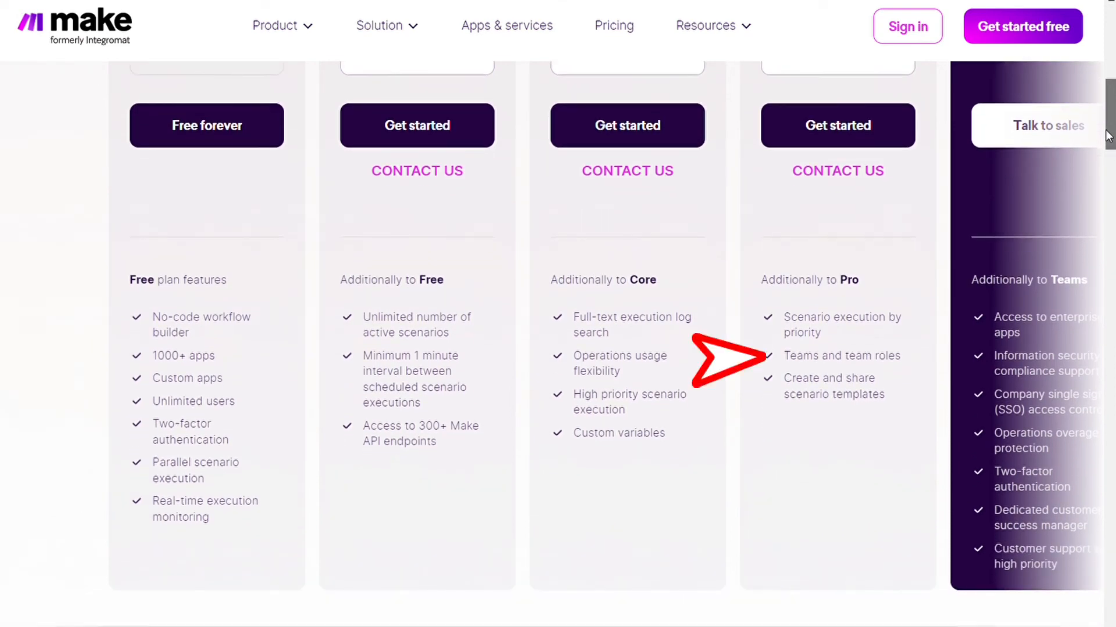
{"action": "scroll", "scroll_direction": "down", "scroll_amount": 3}
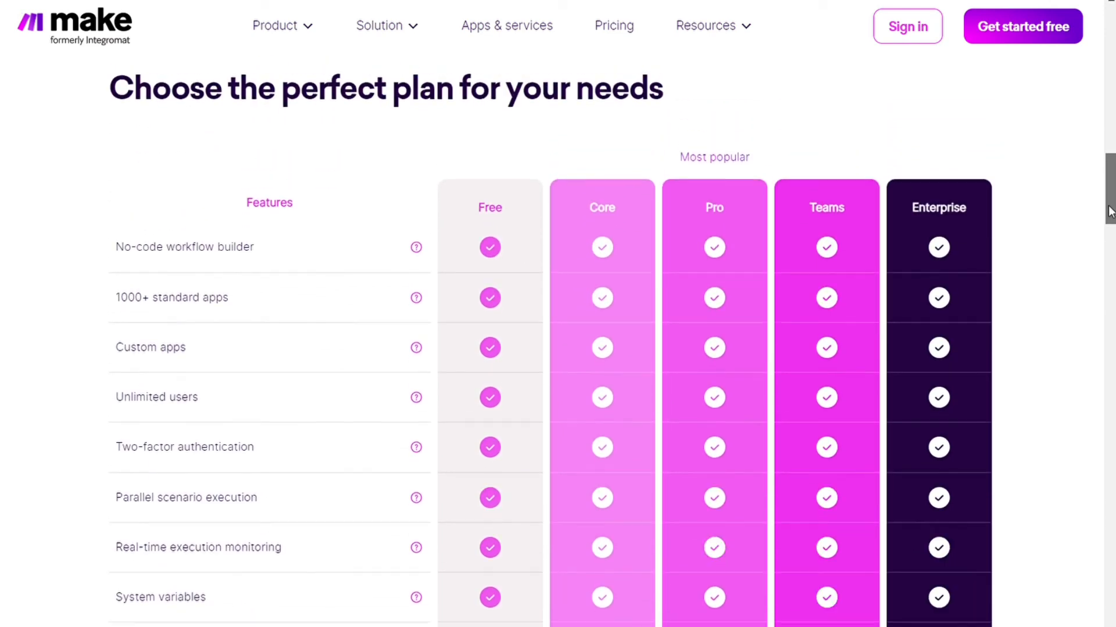
{"action": "scroll", "scroll_direction": "down", "scroll_amount": 3}
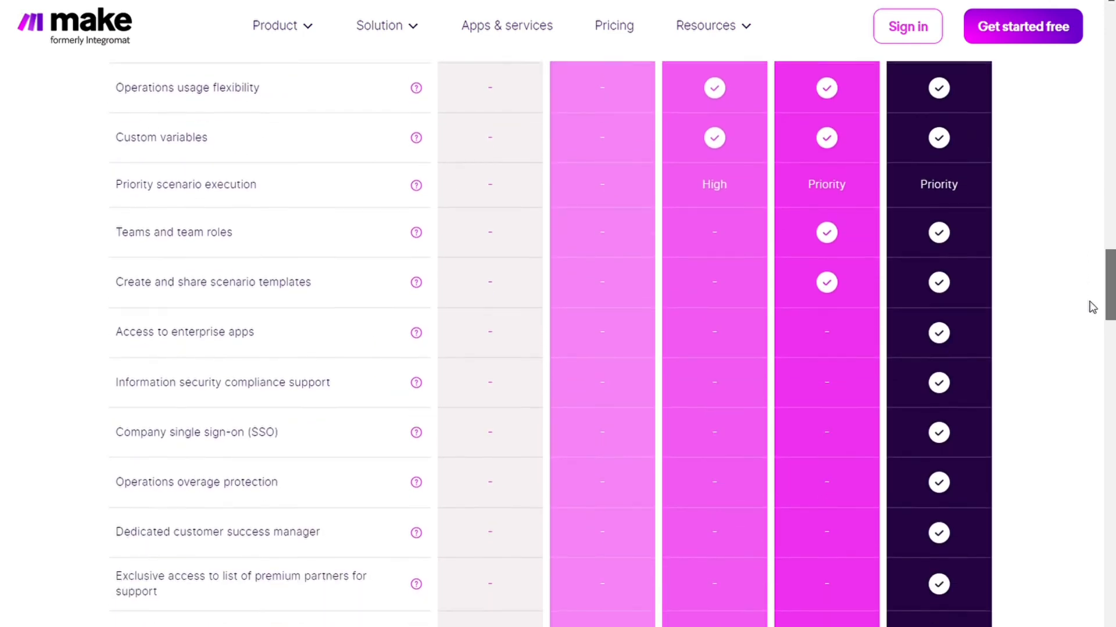
{"action": "scroll", "scroll_direction": "up", "scroll_amount": 3}
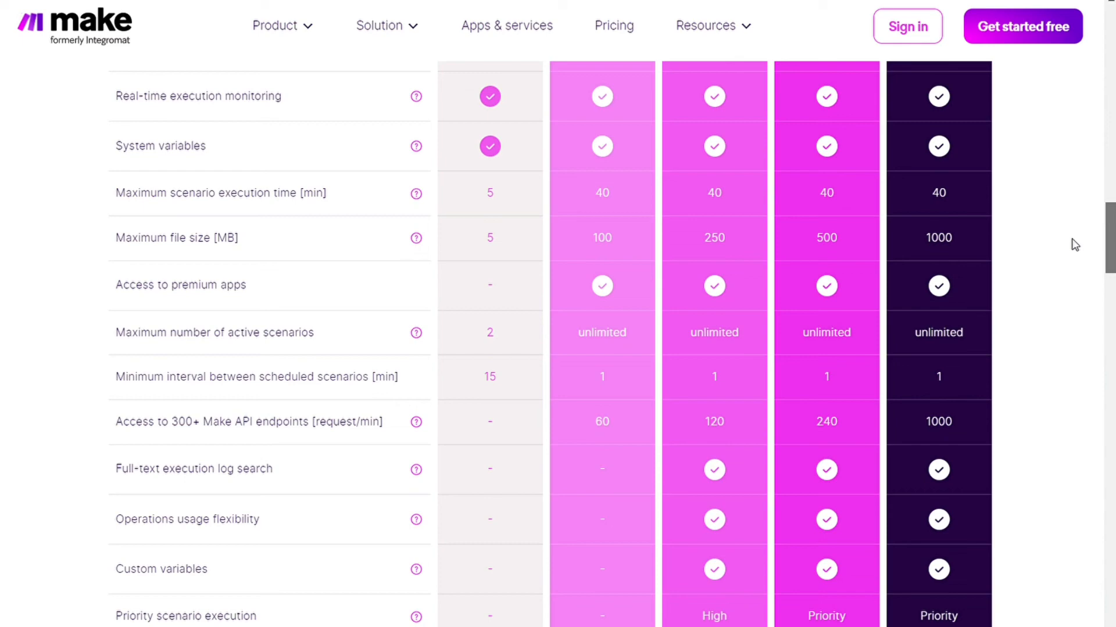
{"action": "scroll", "scroll_direction": "up", "scroll_amount": 3}
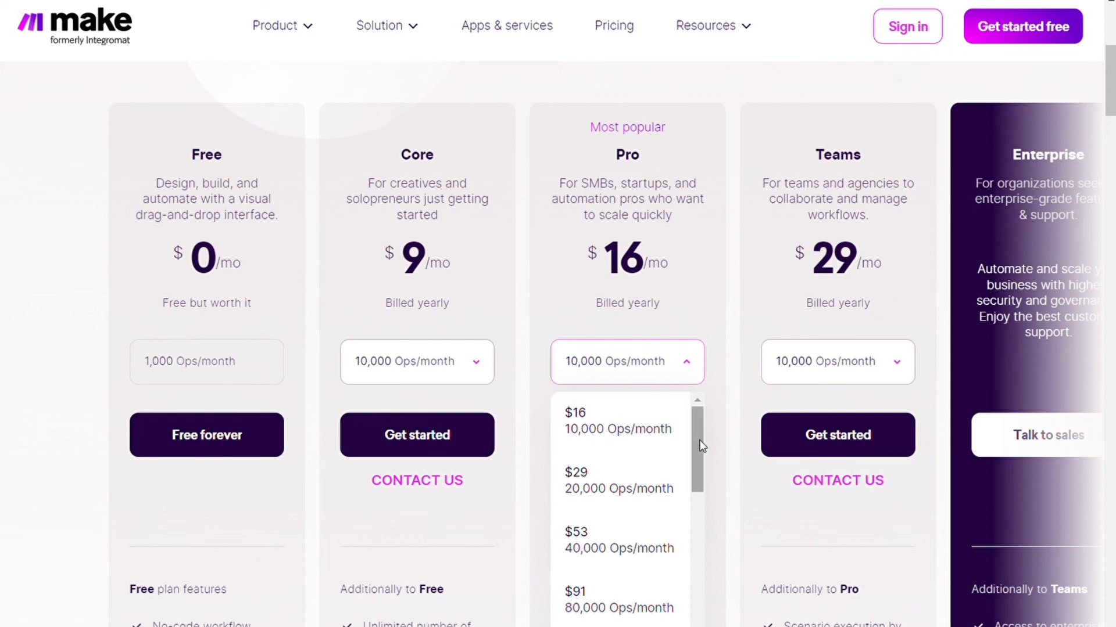
Scroll through the Pro Ops/month tiers up to 150,000 ops ($153.45) without changing from 10,000
{"action": "scroll", "scroll_direction": "down", "scroll_amount": 3}
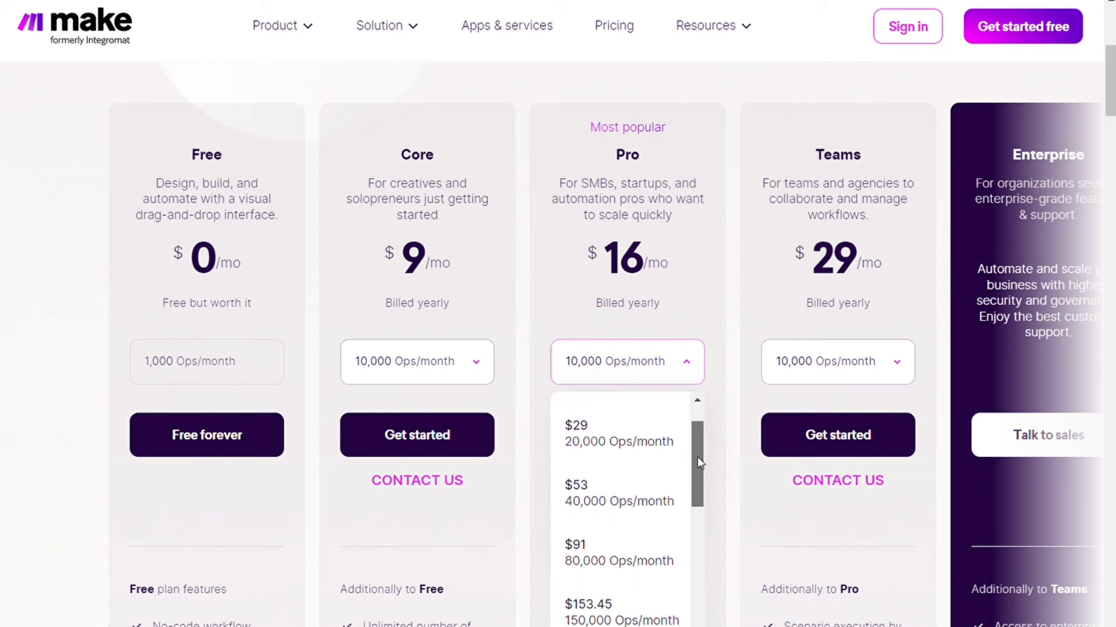
{"action": "scroll", "scroll_direction": "down", "scroll_amount": 3}
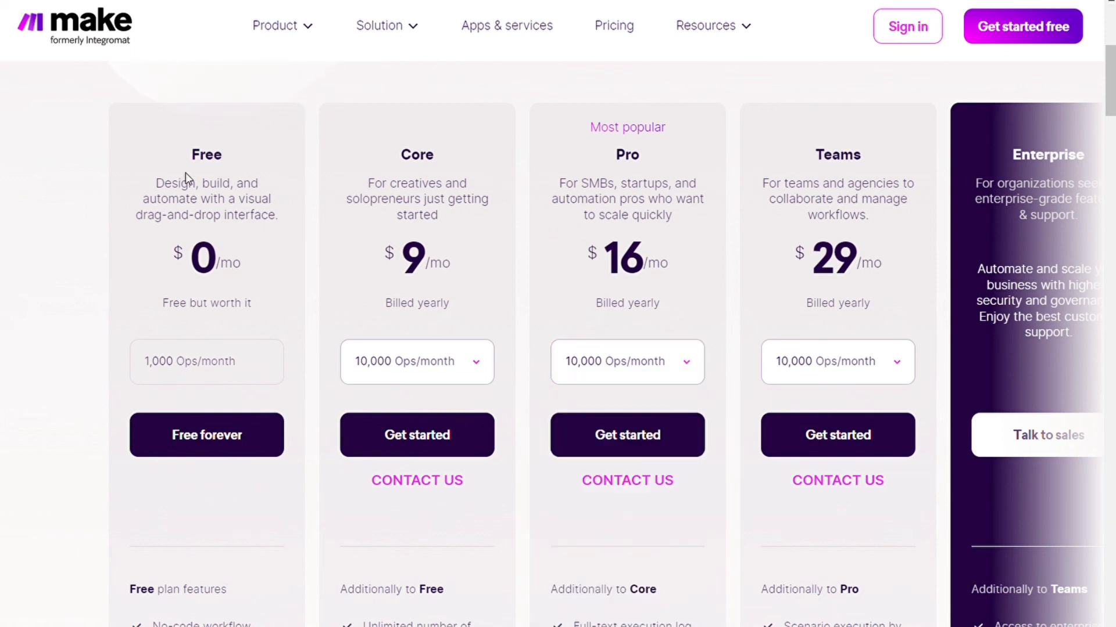
{"action": "mouse_move", "coordinate": [199, 185]}
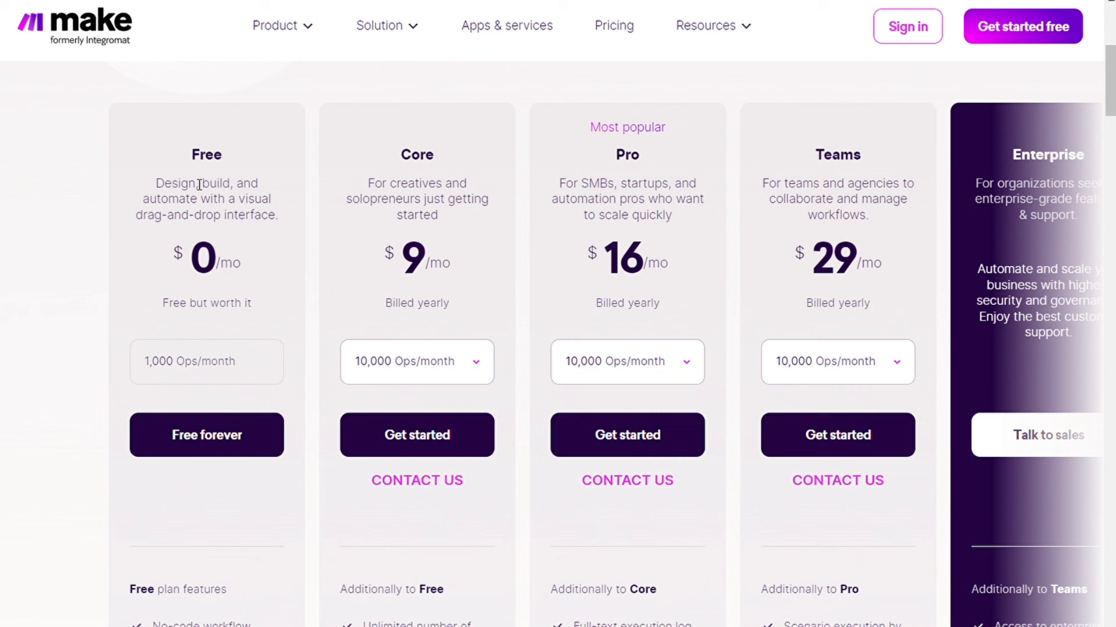
{"action": "mouse_move", "coordinate": [228, 170]}
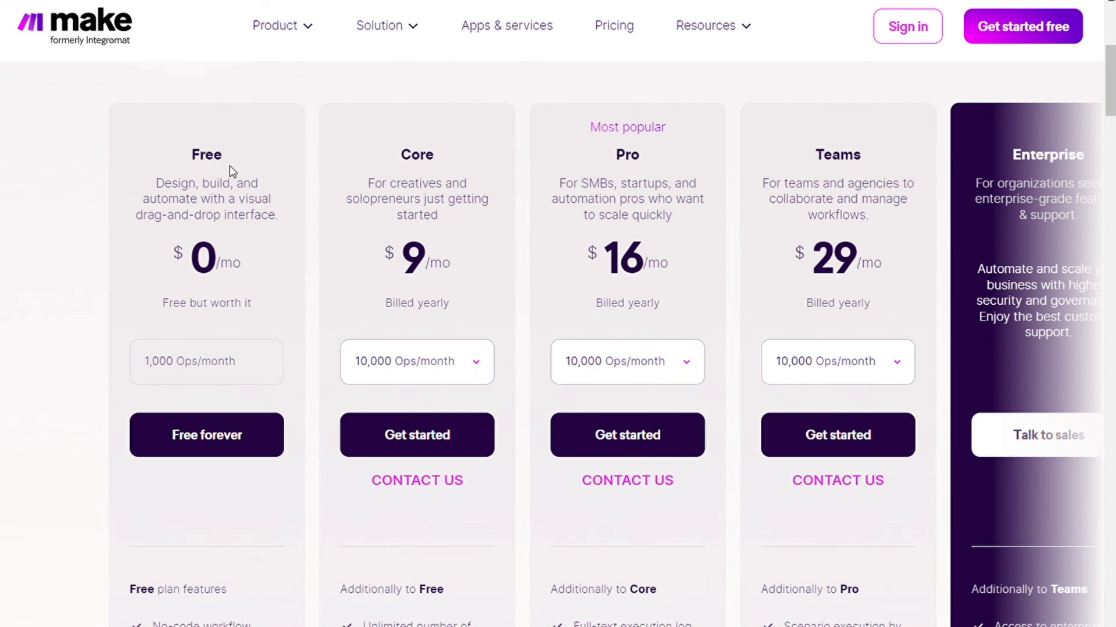
{"action": "mouse_move", "coordinate": [280, 133]}
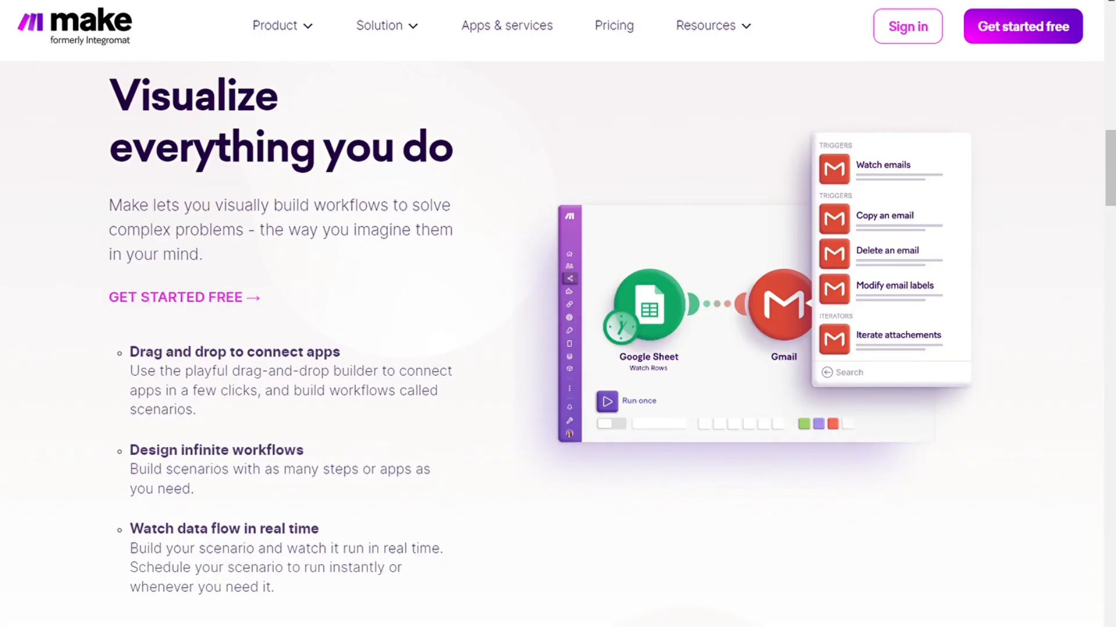
{"action": "mouse_move", "coordinate": [476, 239]}
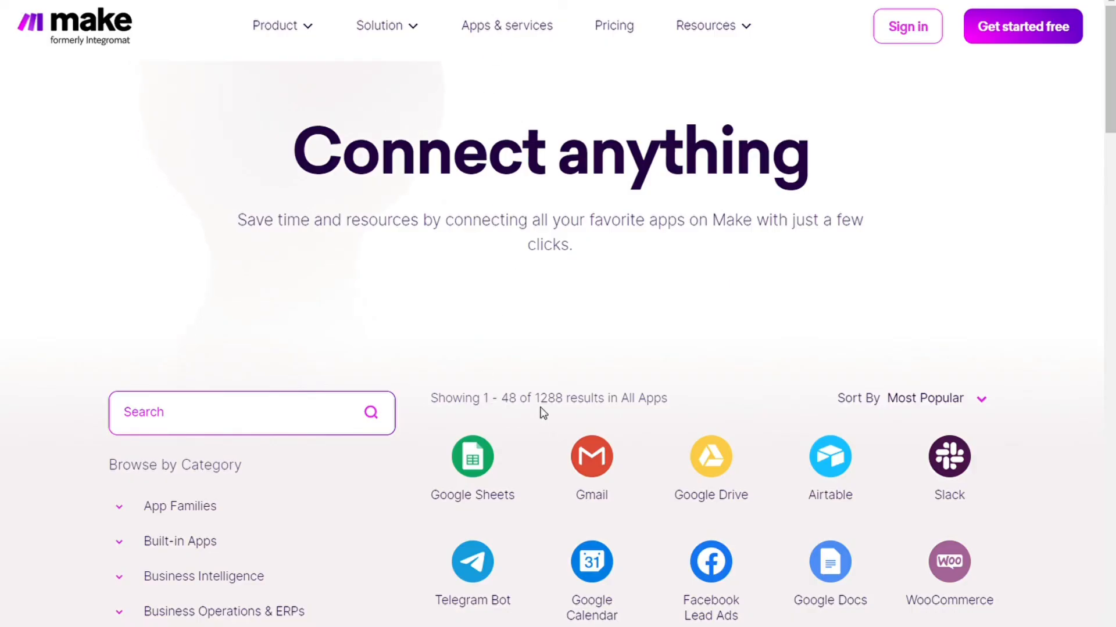
{"action": "mouse_move", "coordinate": [516, 255]}
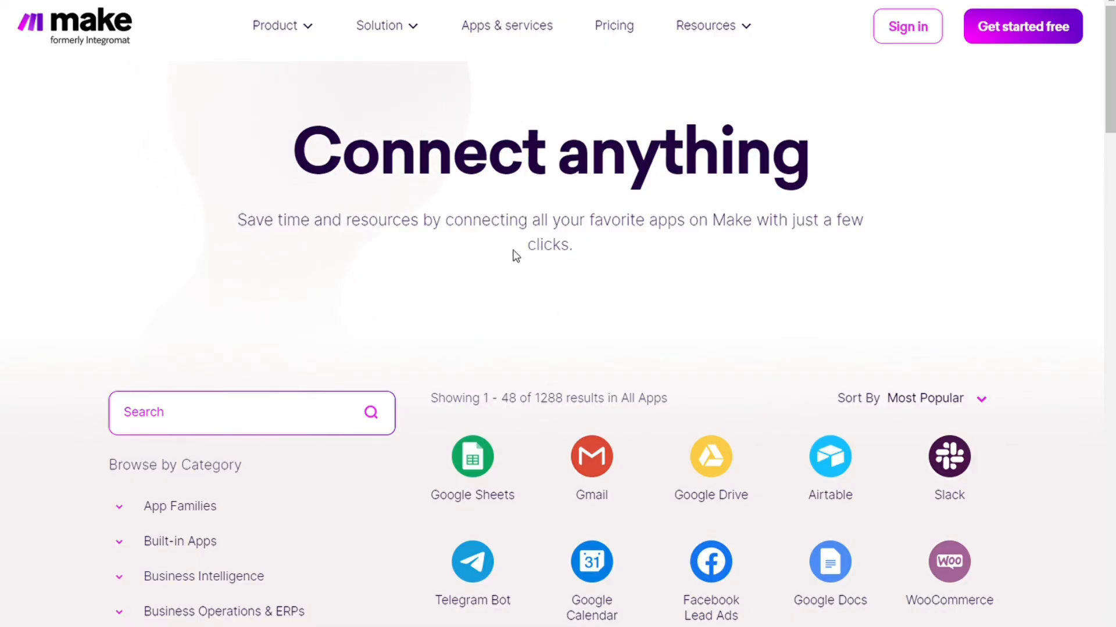